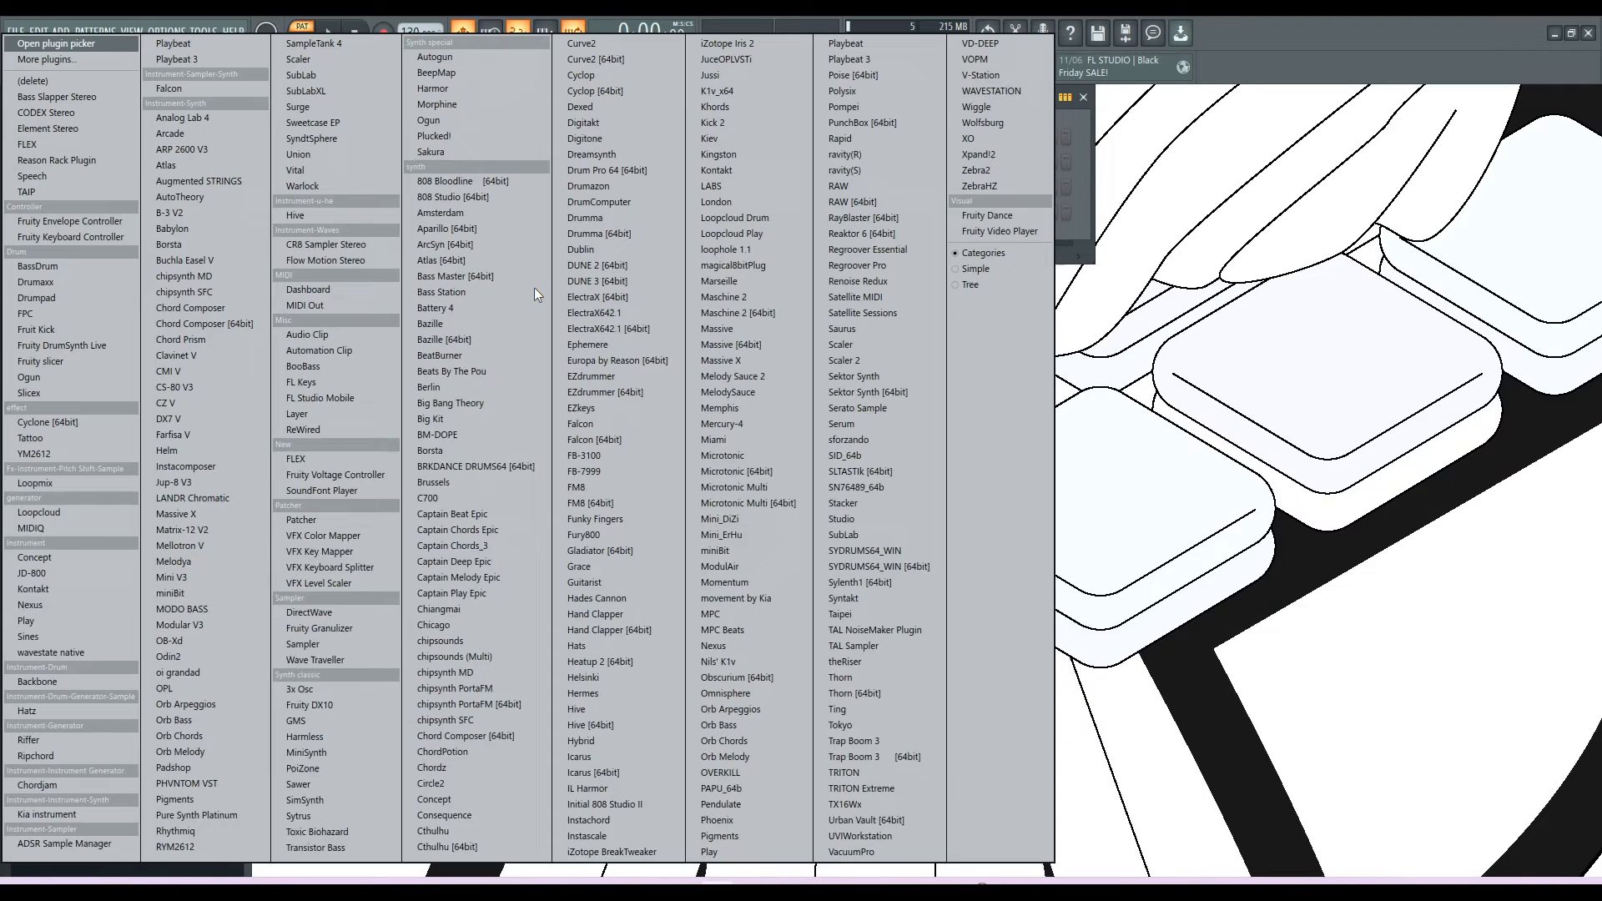
mouse_move(856, 408)
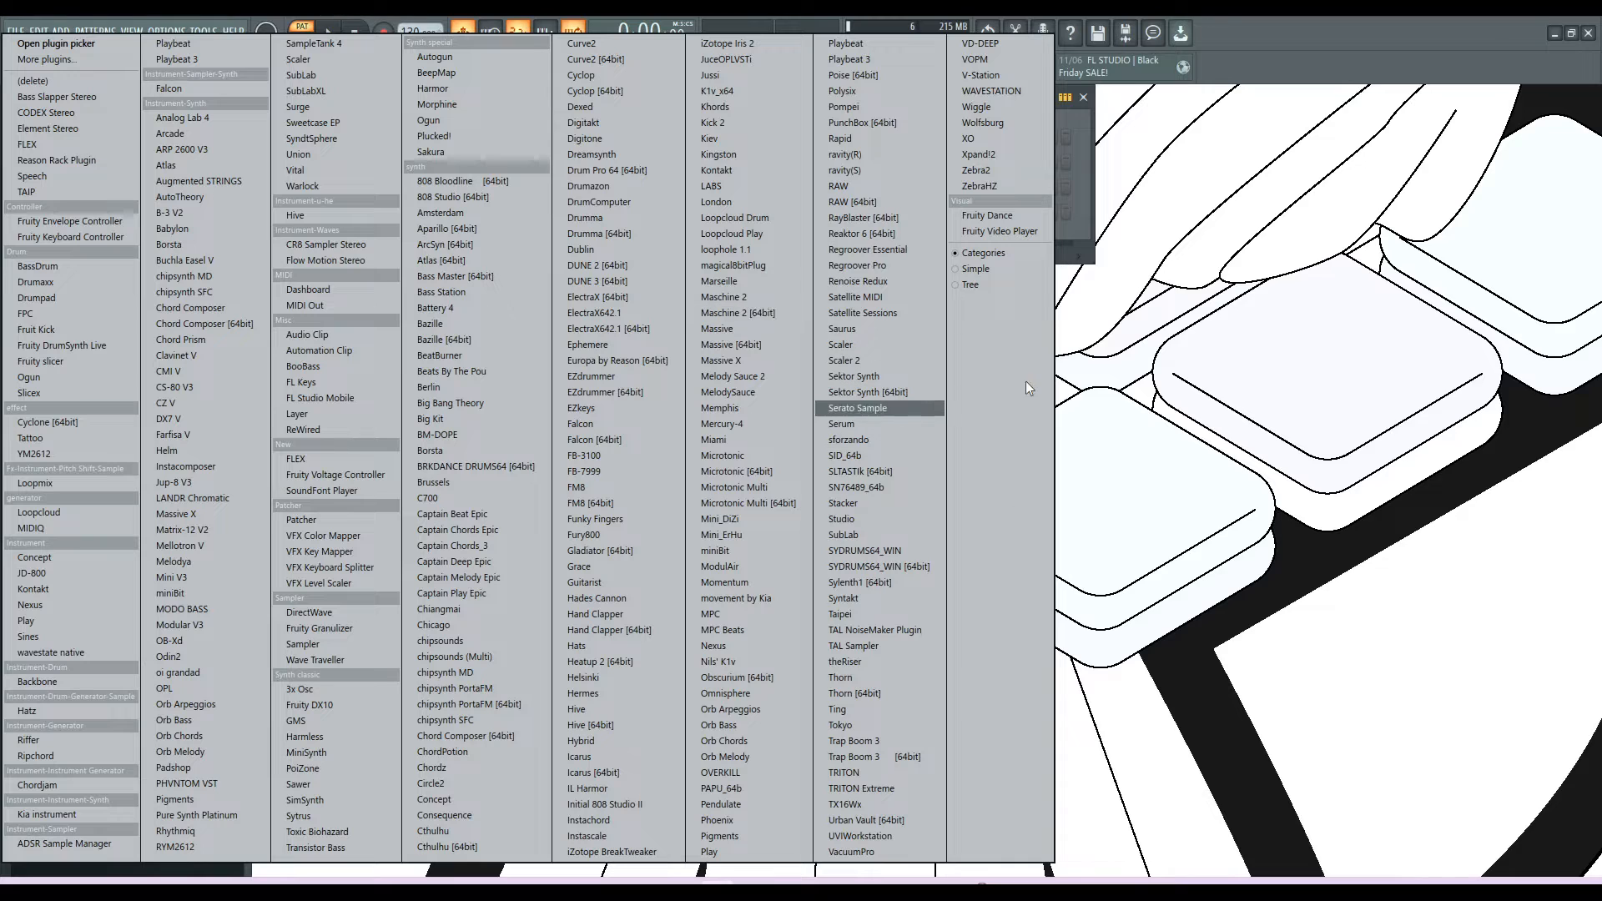
mouse_move(900, 313)
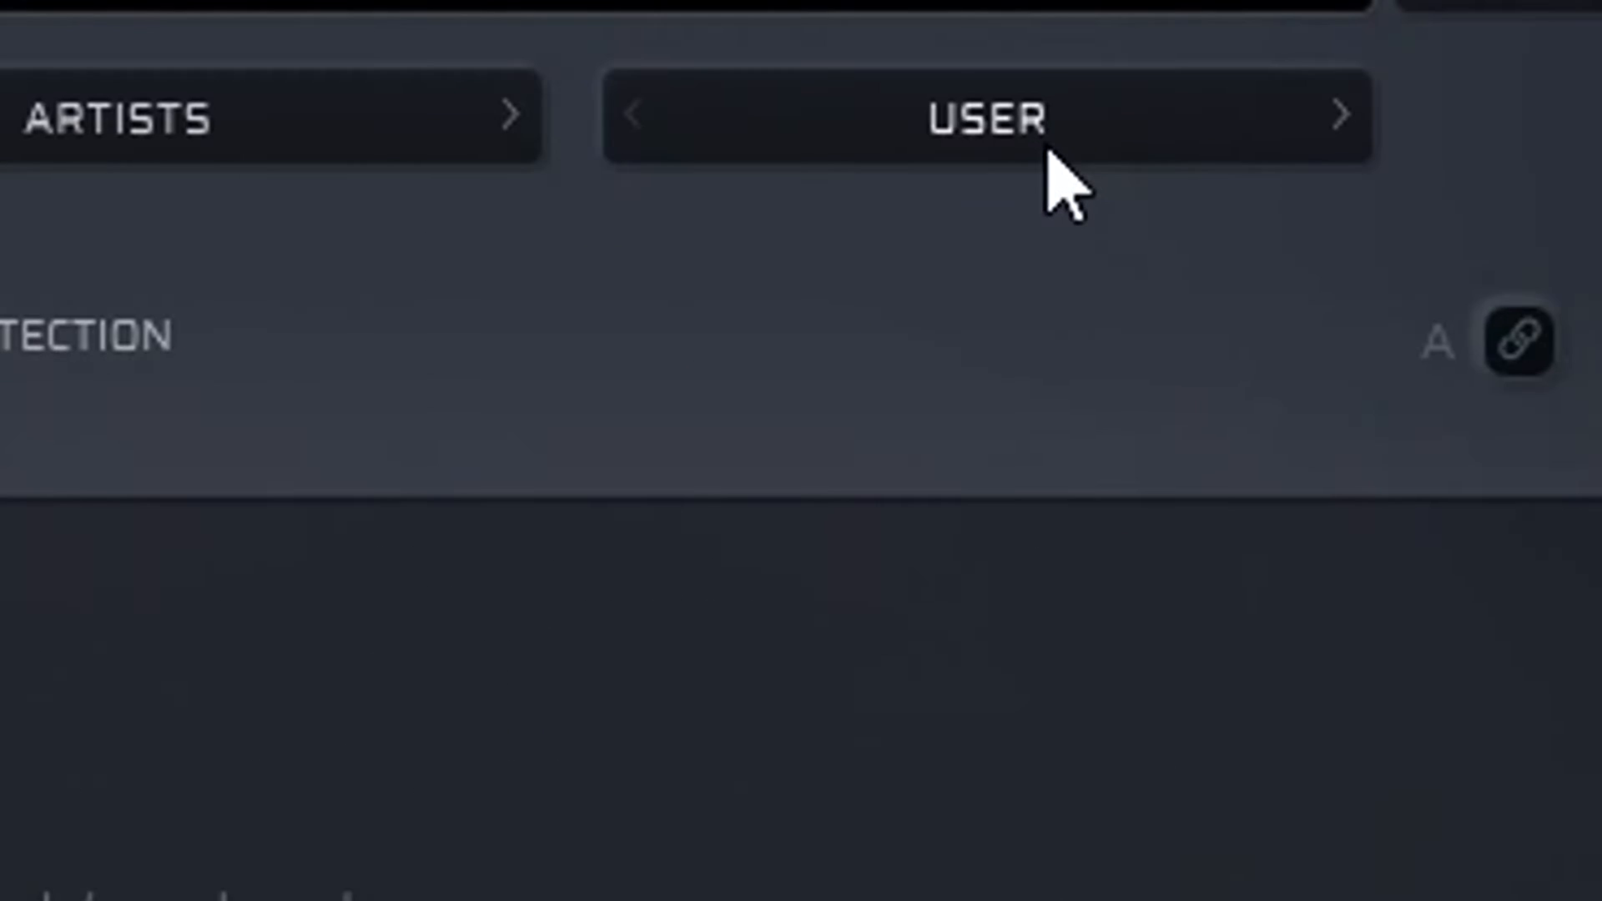
- Open Scaler 2's USER chord-set menu, listing JAZZ Tendo Power and kaytranada
click(981, 115)
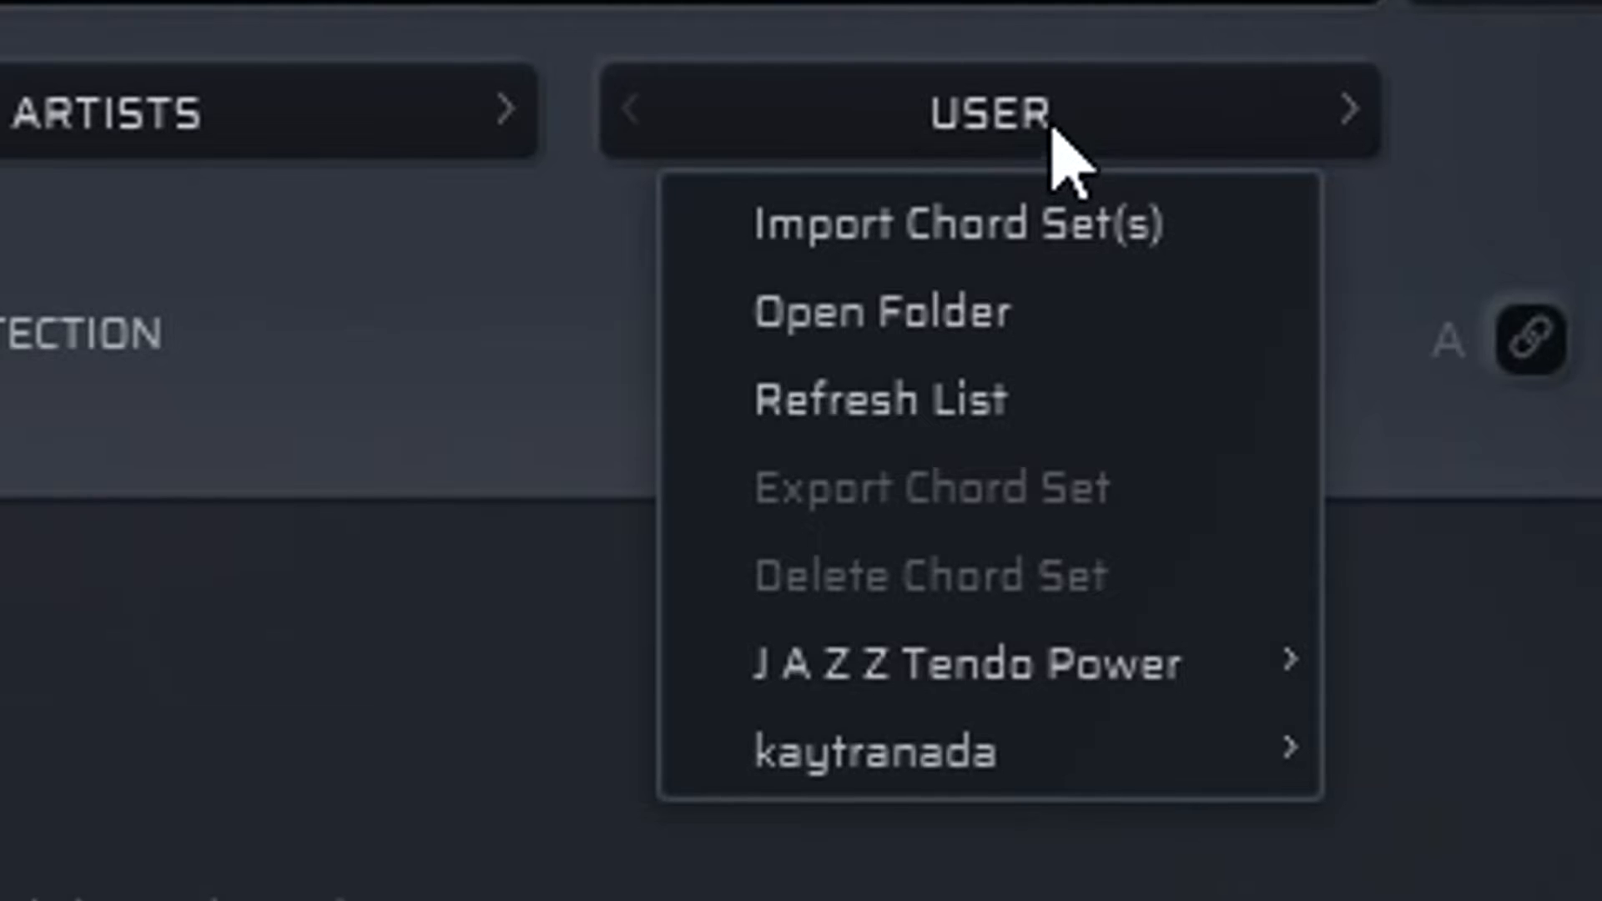
mouse_move(950, 158)
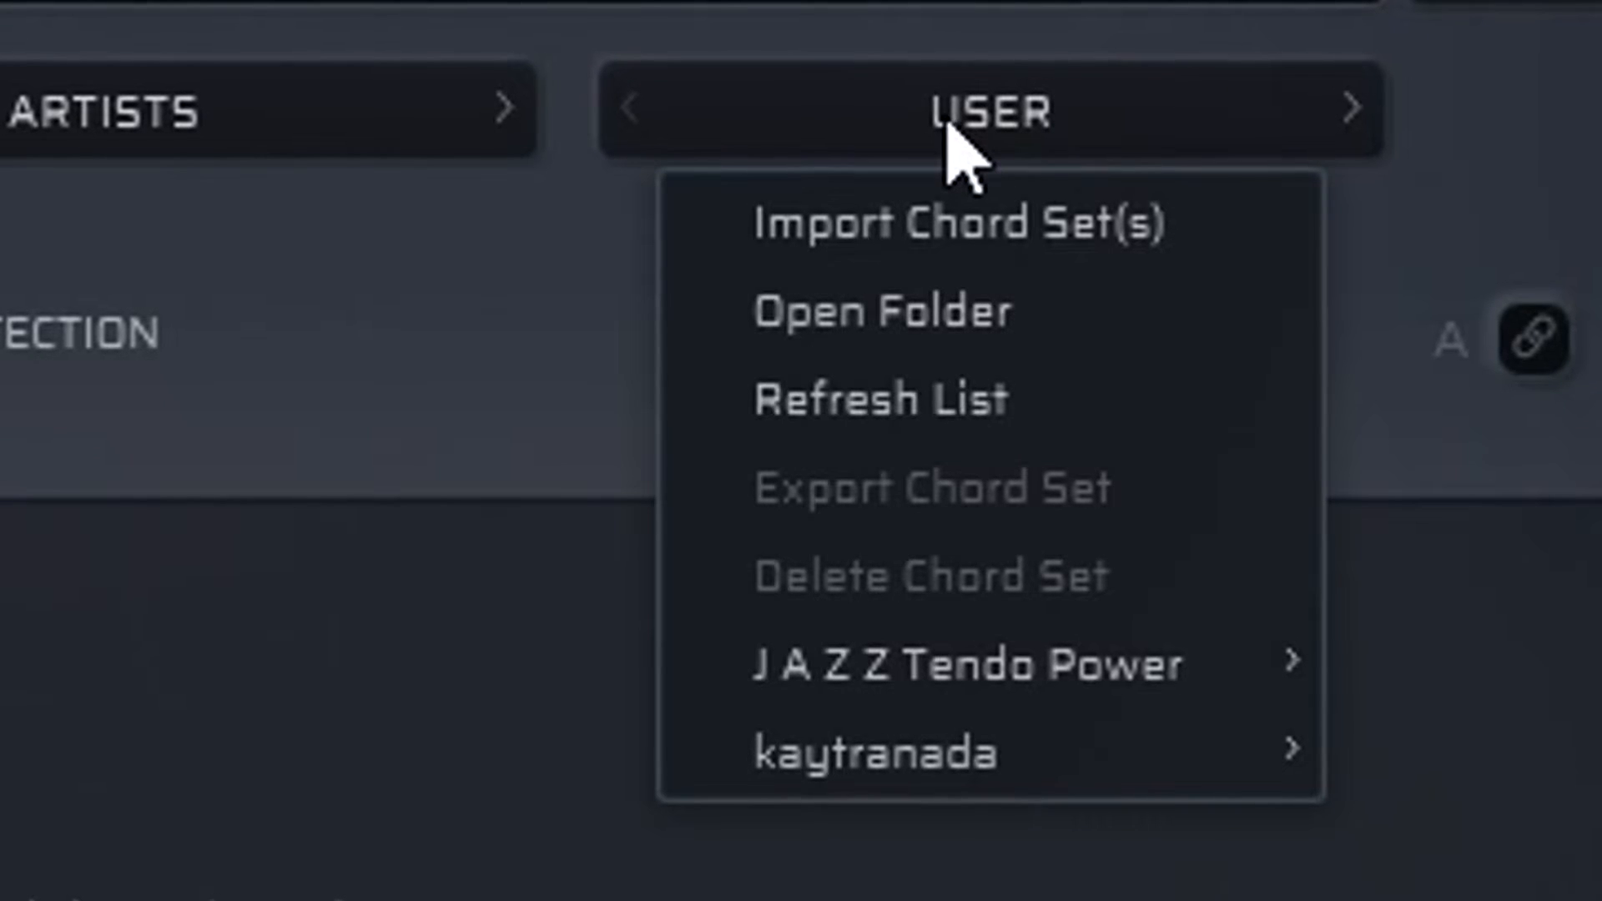
mouse_move(960, 222)
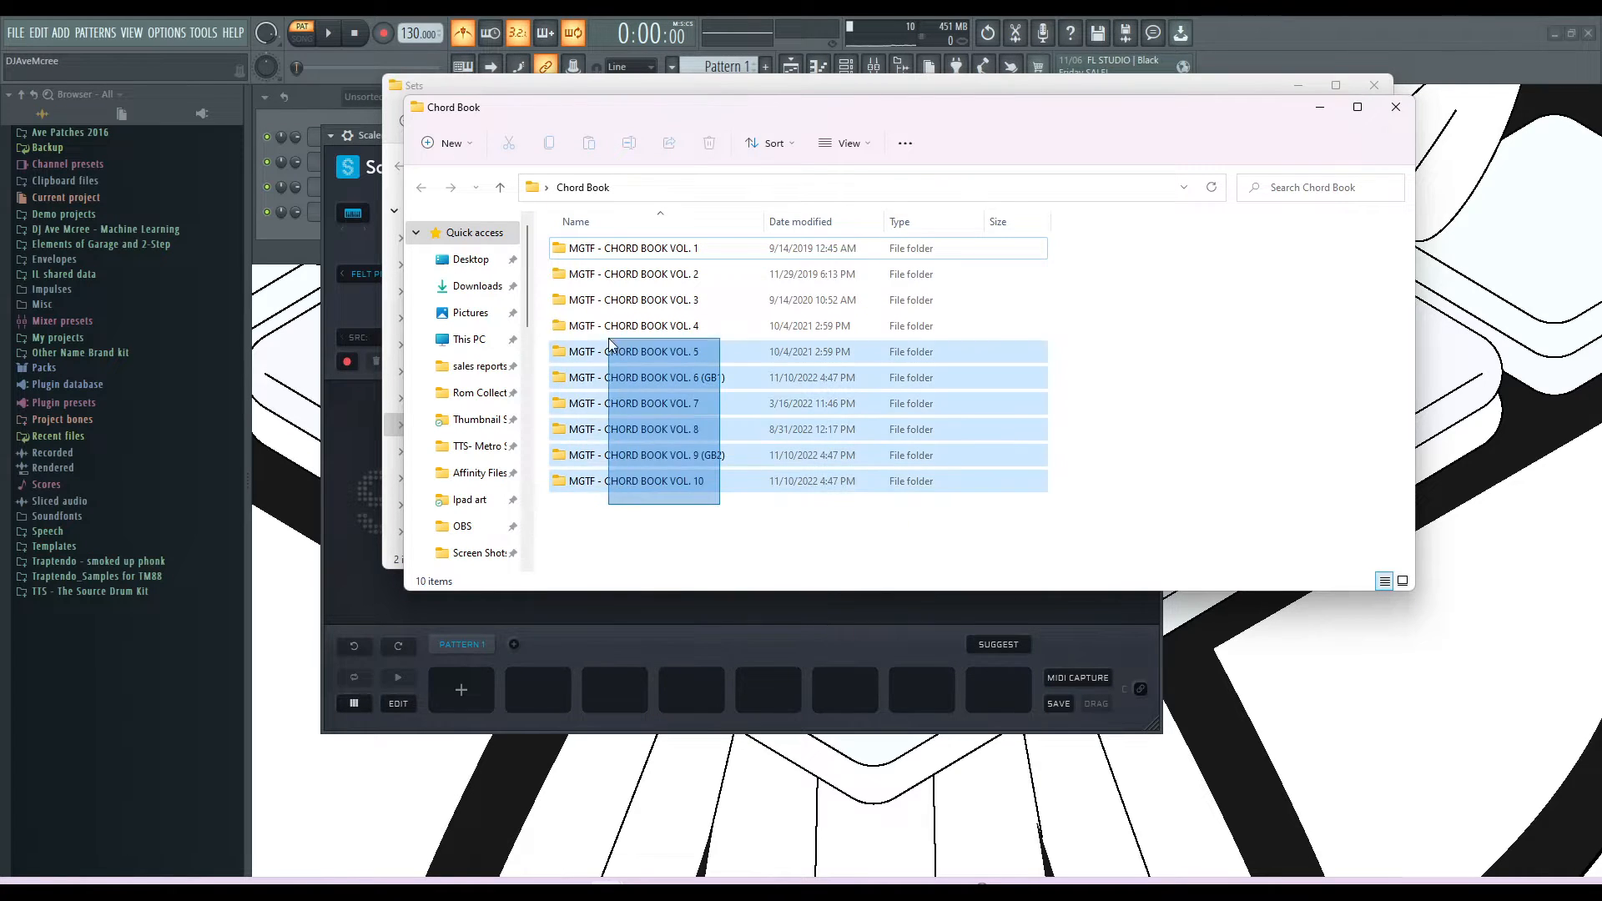
- Select all ten MGTF Chord Book folders and bring up their context menu
key(ctrl+a)
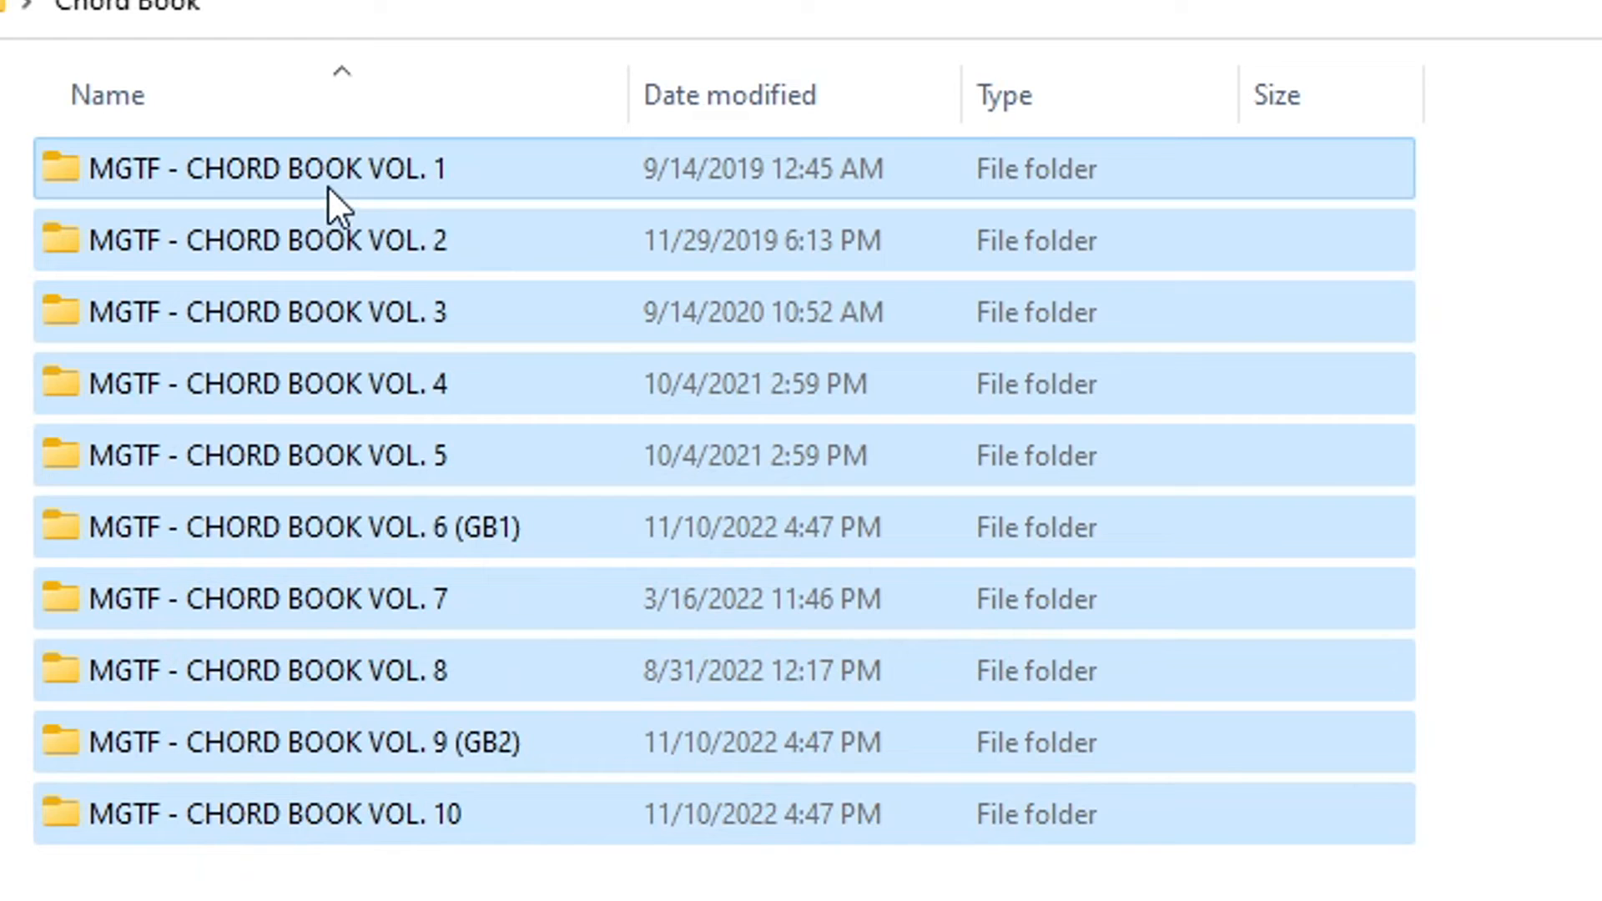
right_click(337, 168)
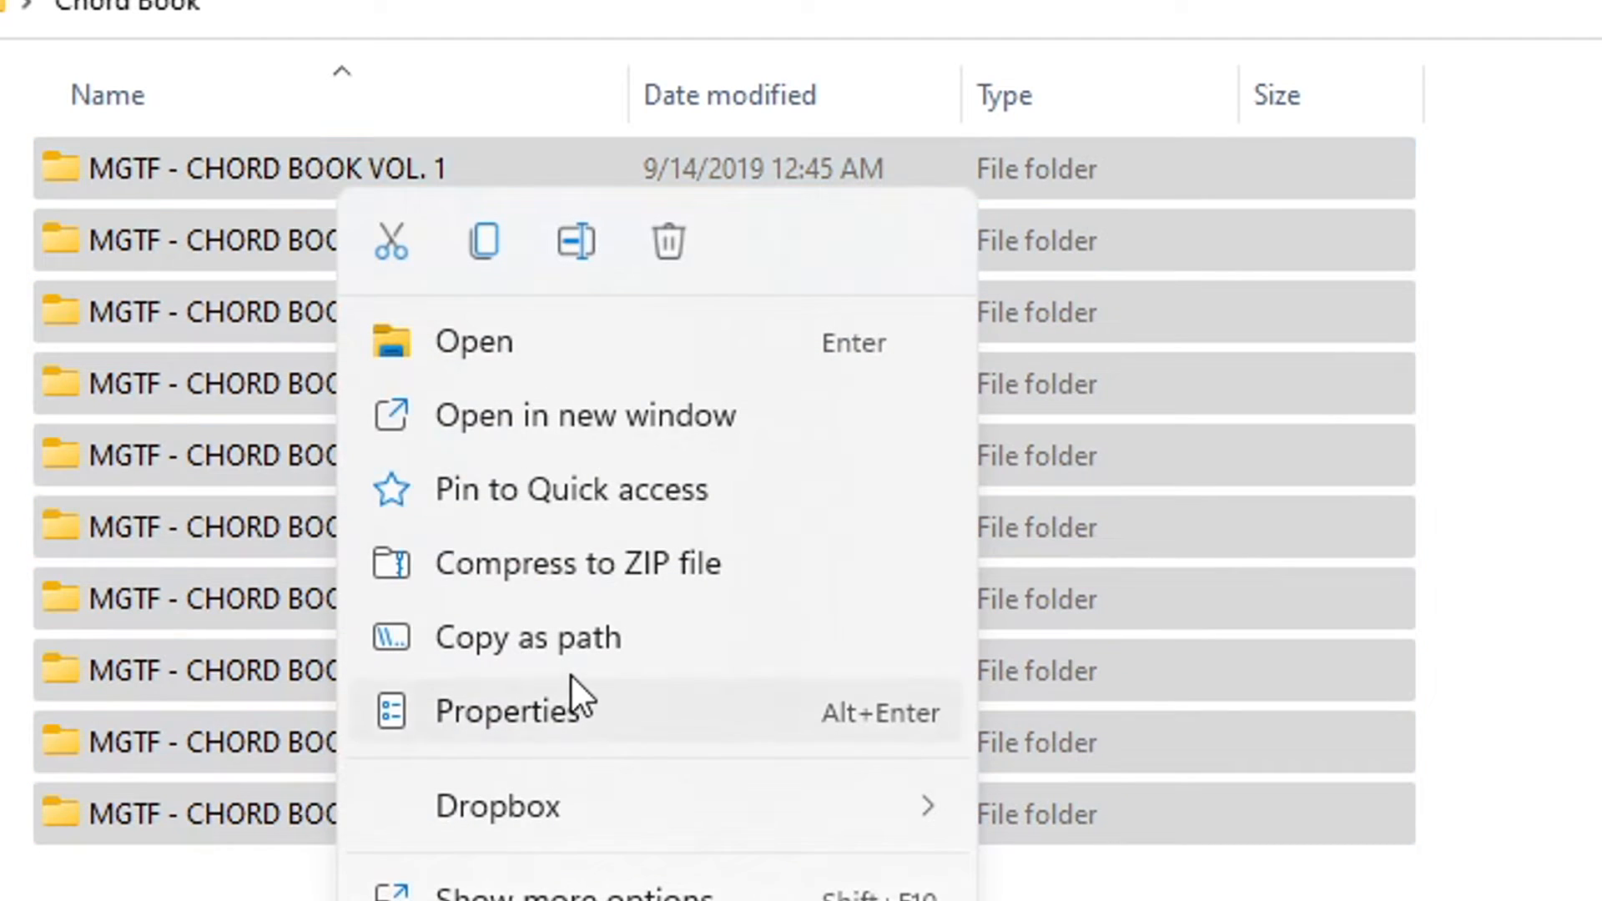
mouse_move(484, 242)
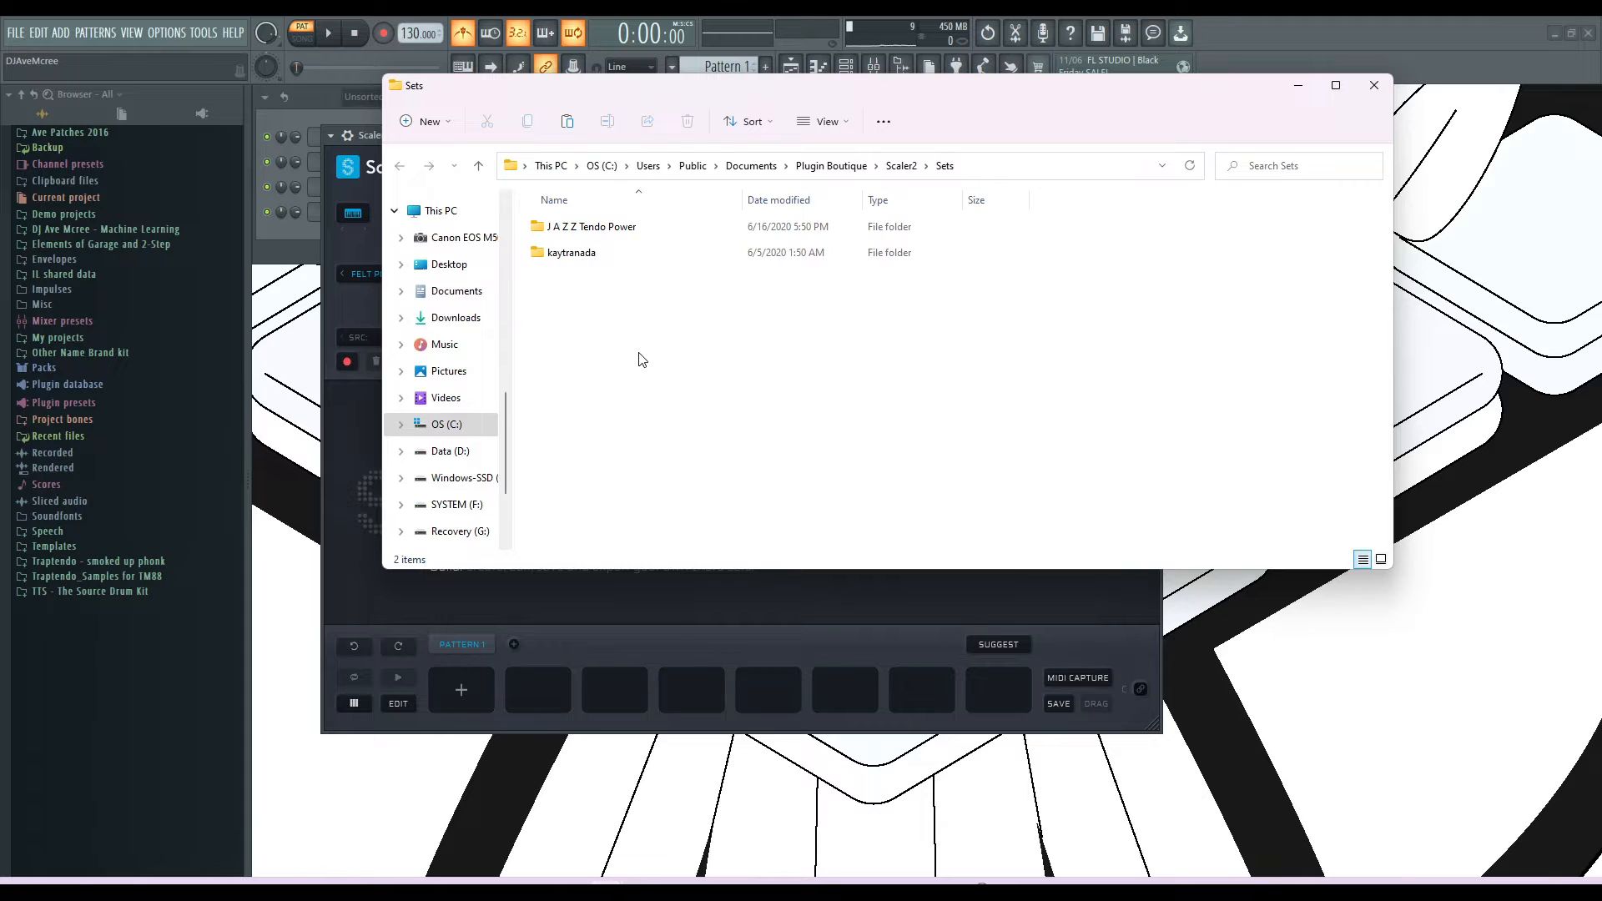
- Paste the ten Chord Book folders into Scaler2 Sets, then minimize Explorer
right_click(638, 359)
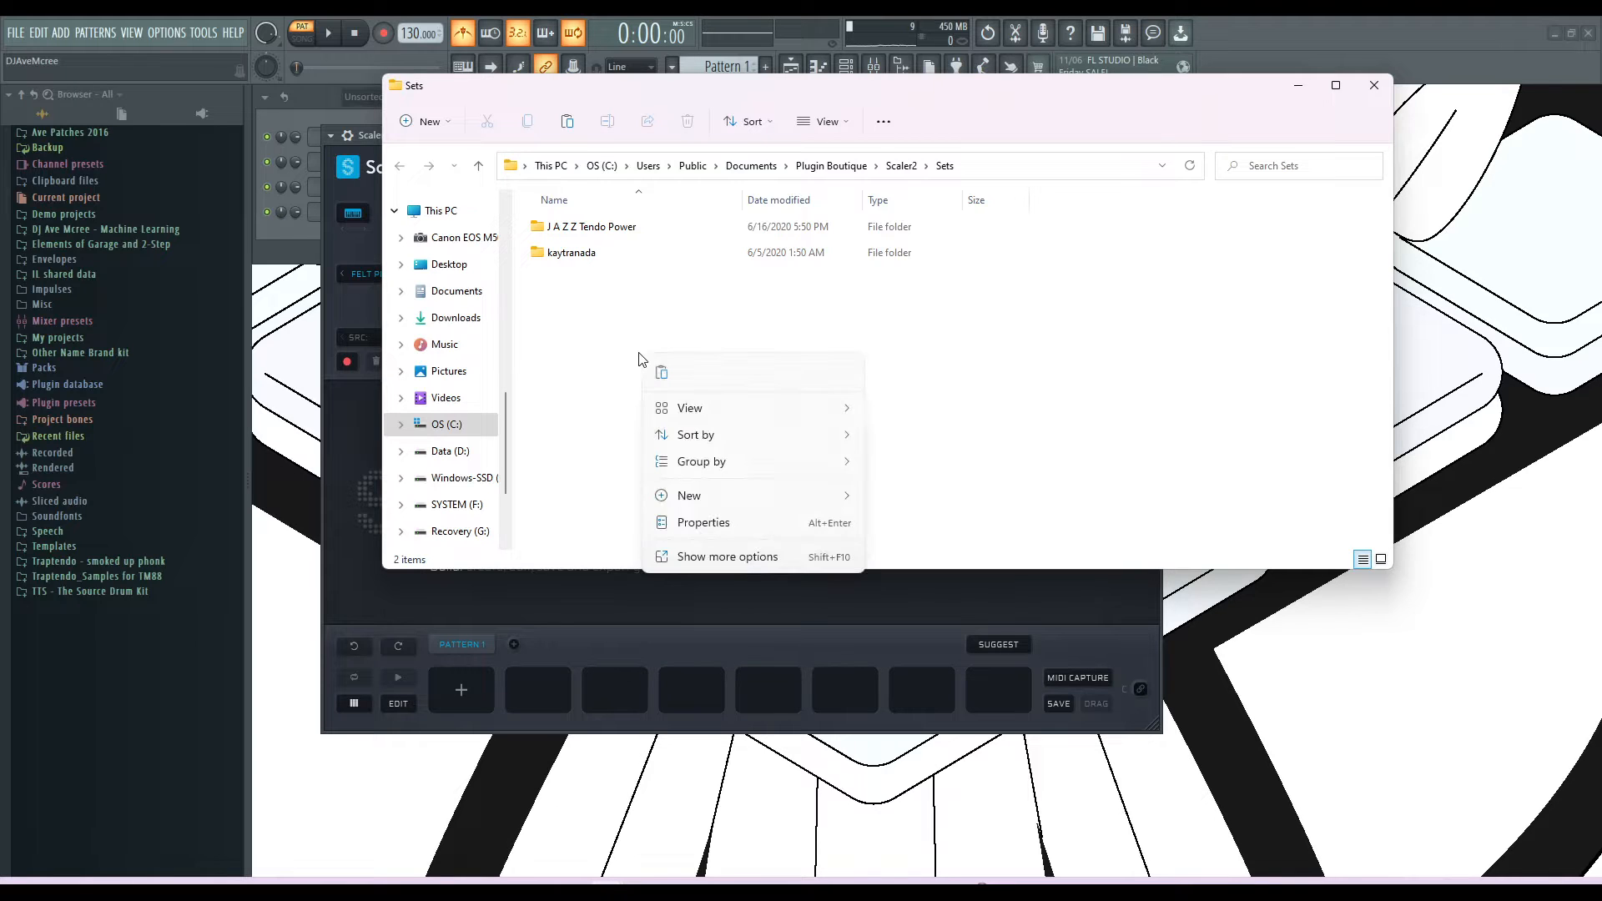
click(829, 399)
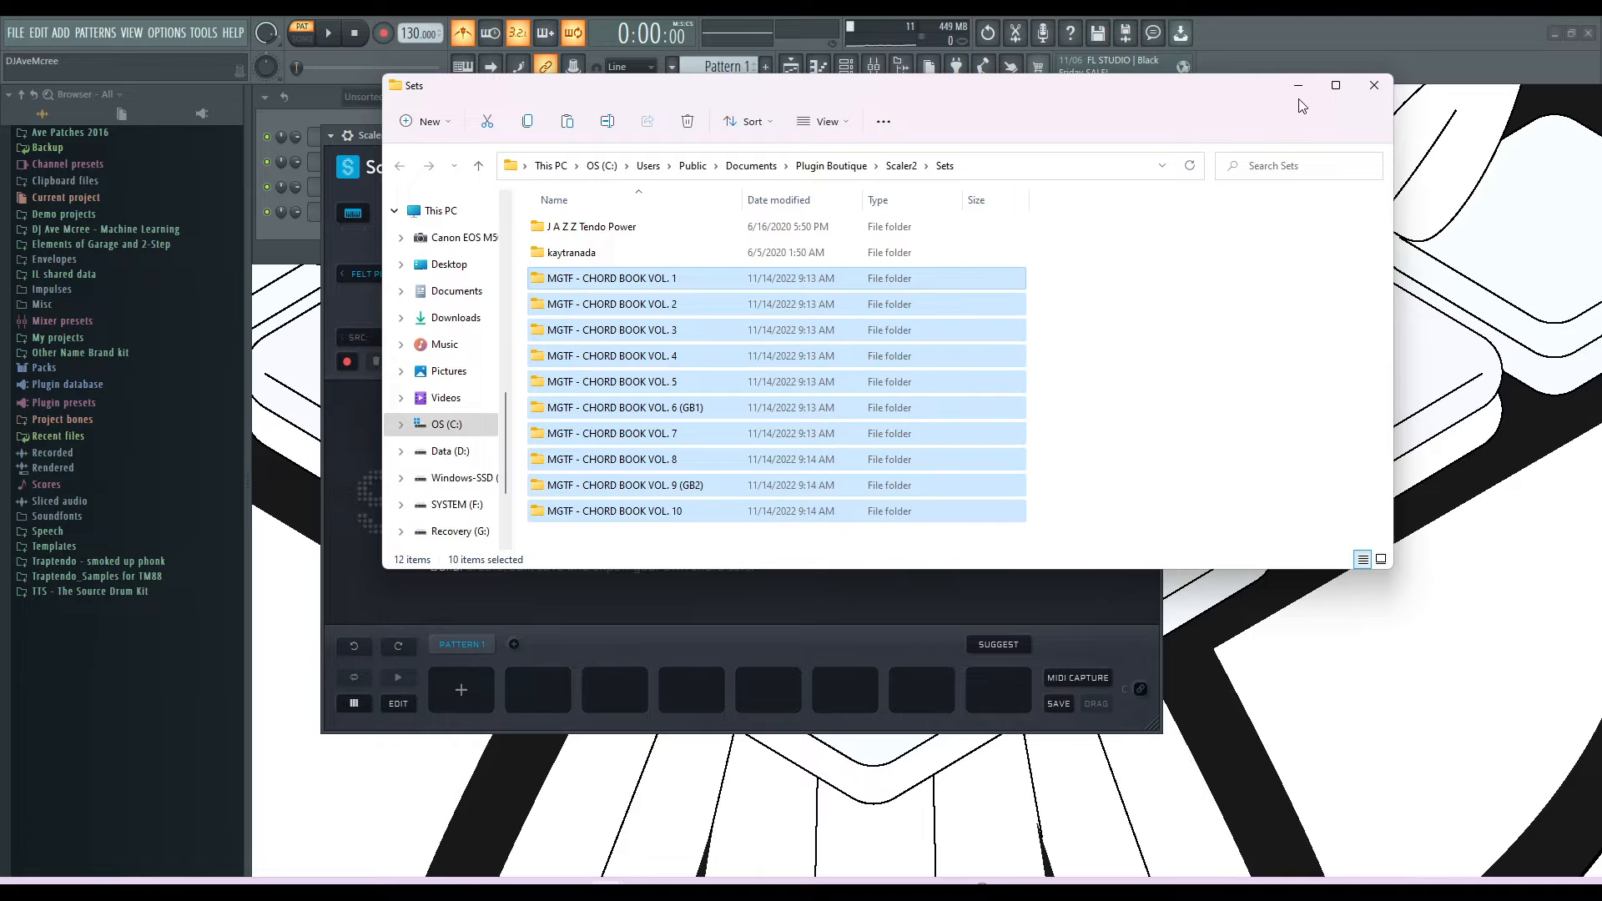
click(1373, 85)
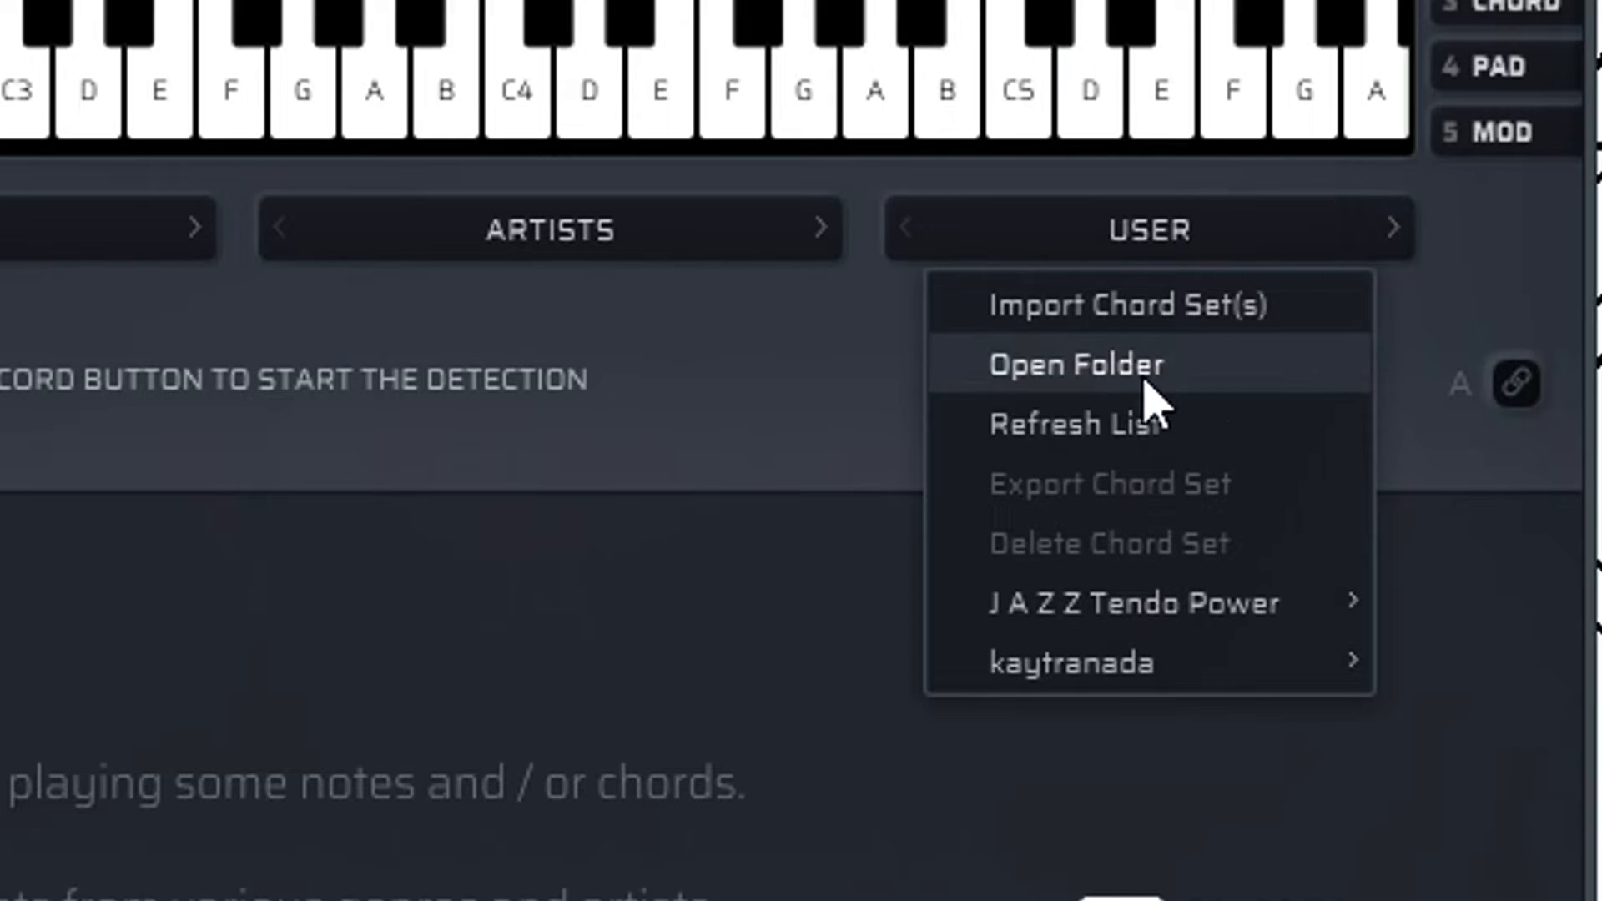
- Refresh the USER list and reopen it to show MGTF Chord Book VOL. 1–10
click(1073, 364)
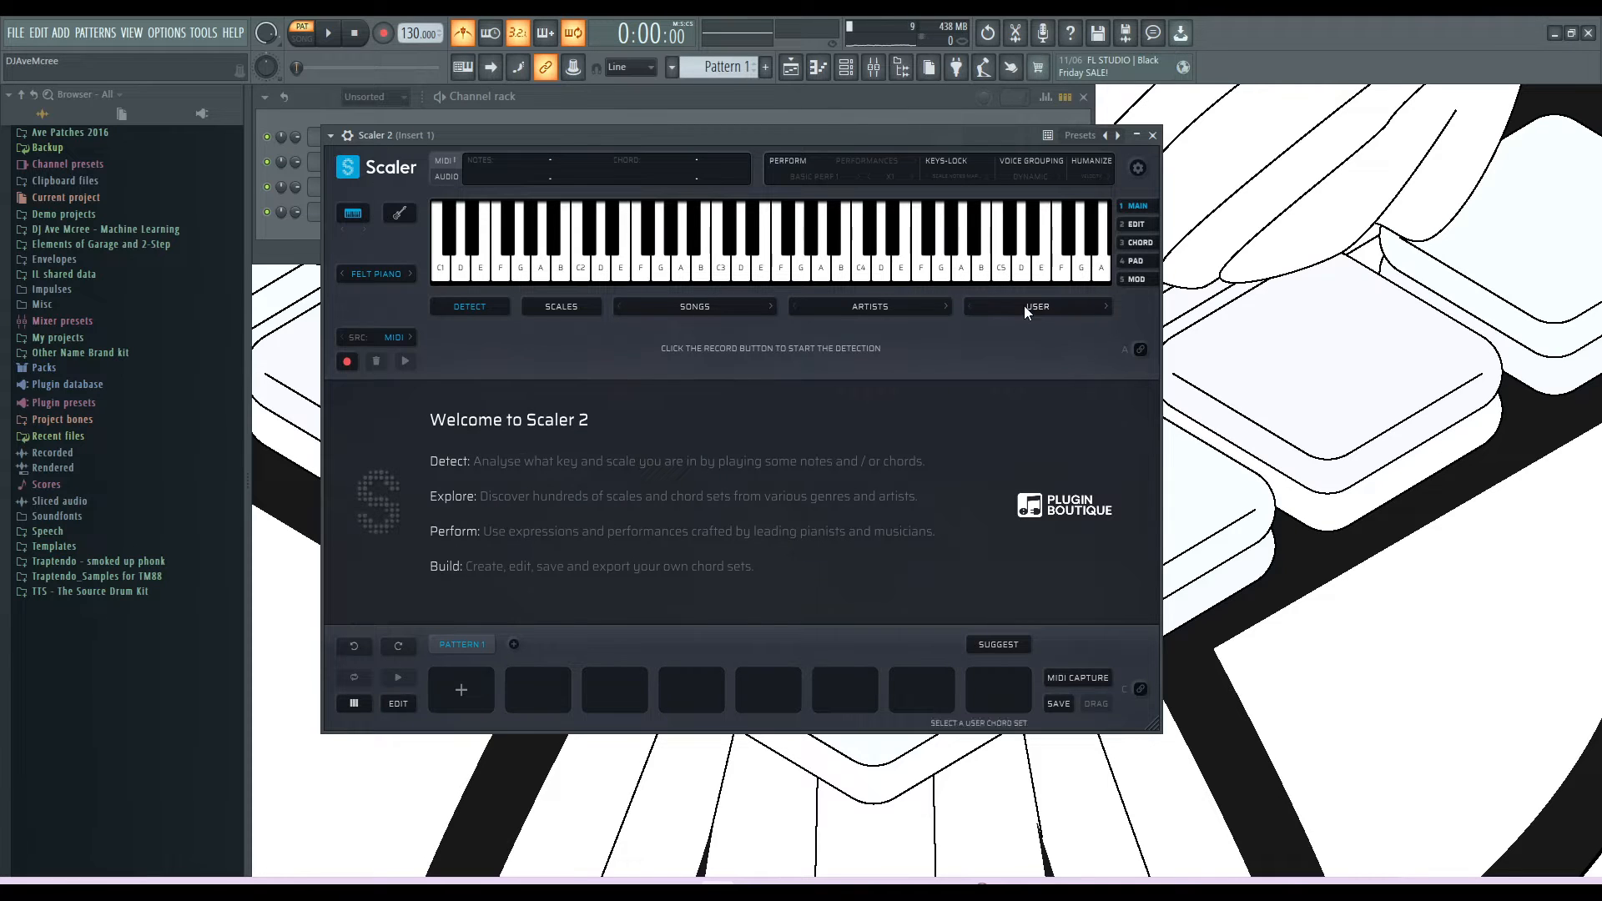
click(1037, 306)
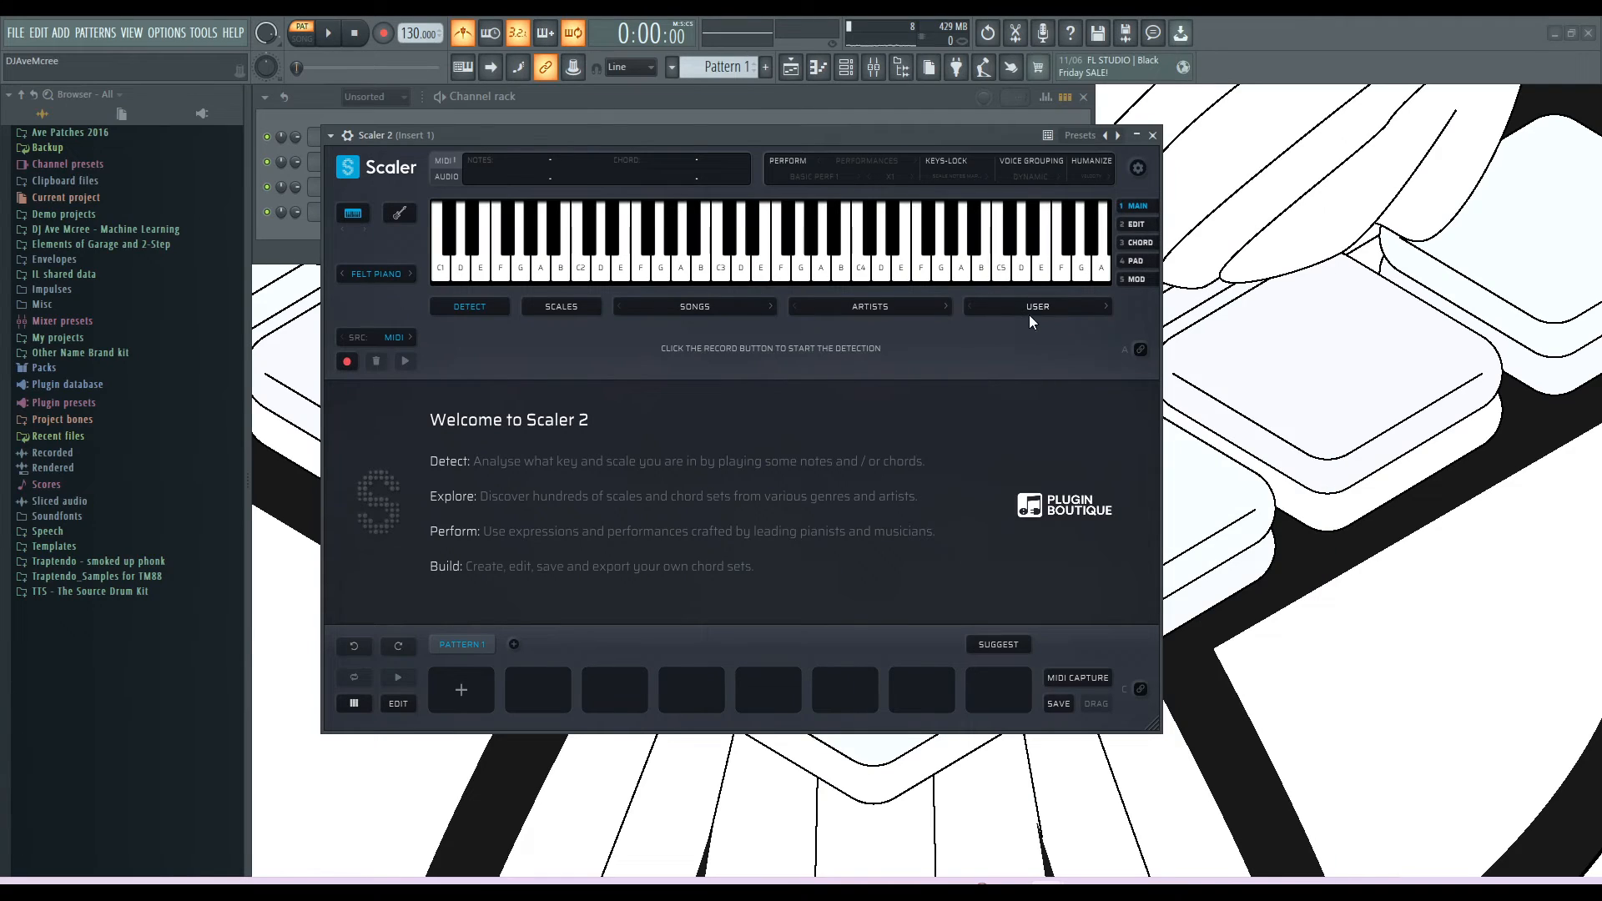
click(1037, 306)
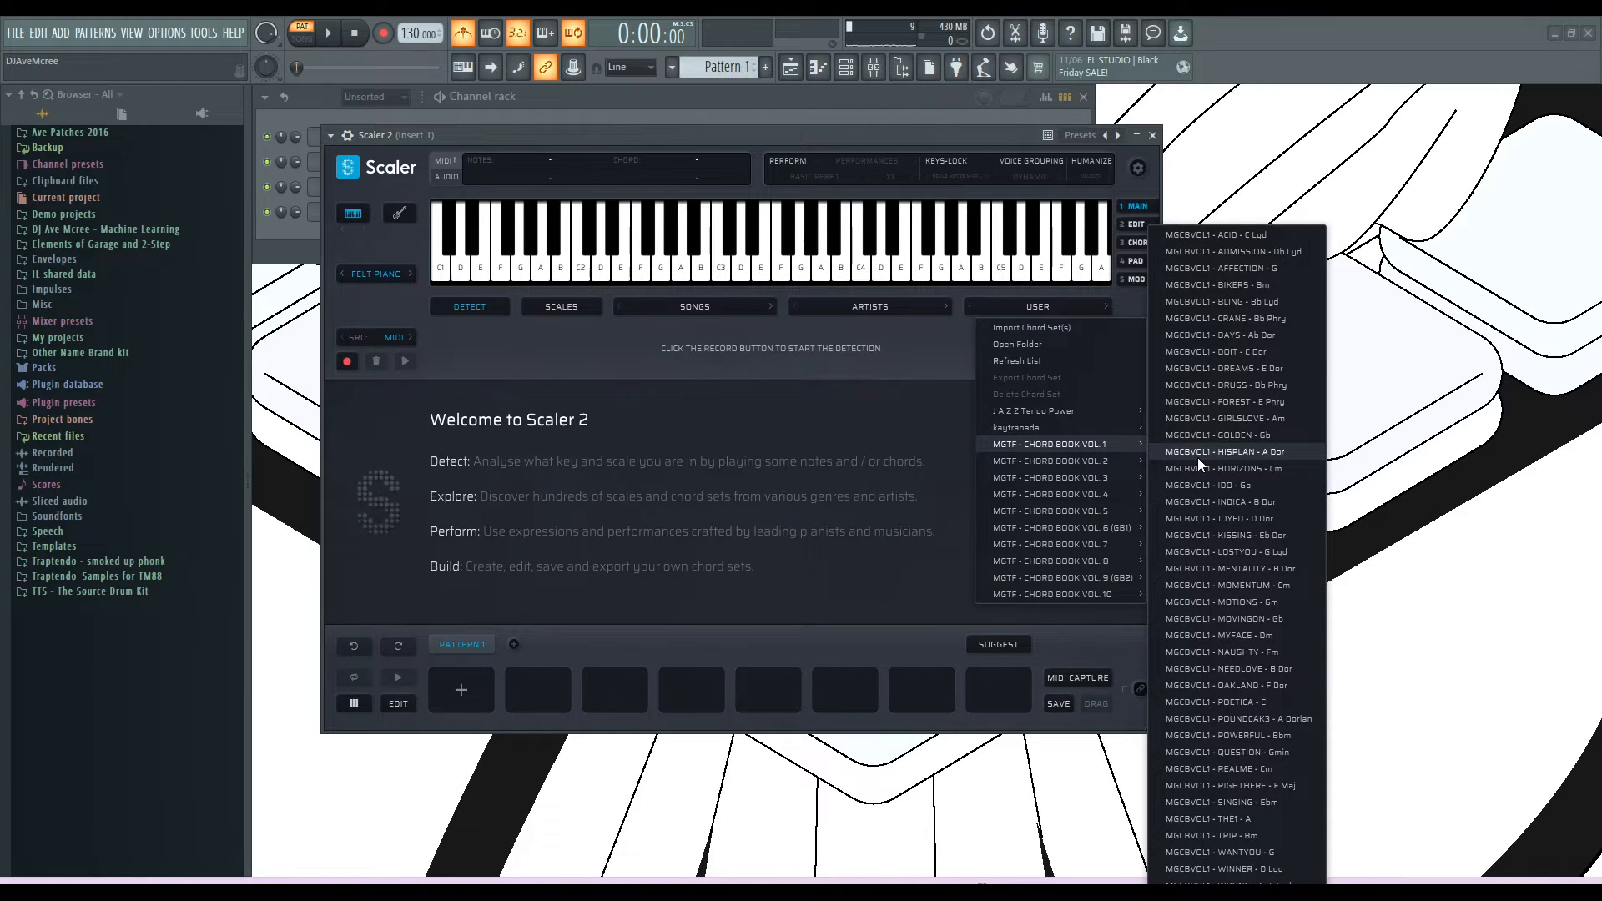
- Load HISPLAN - A Dor, auto-play its chords, and step through further Vol. 1 sets
click(1223, 452)
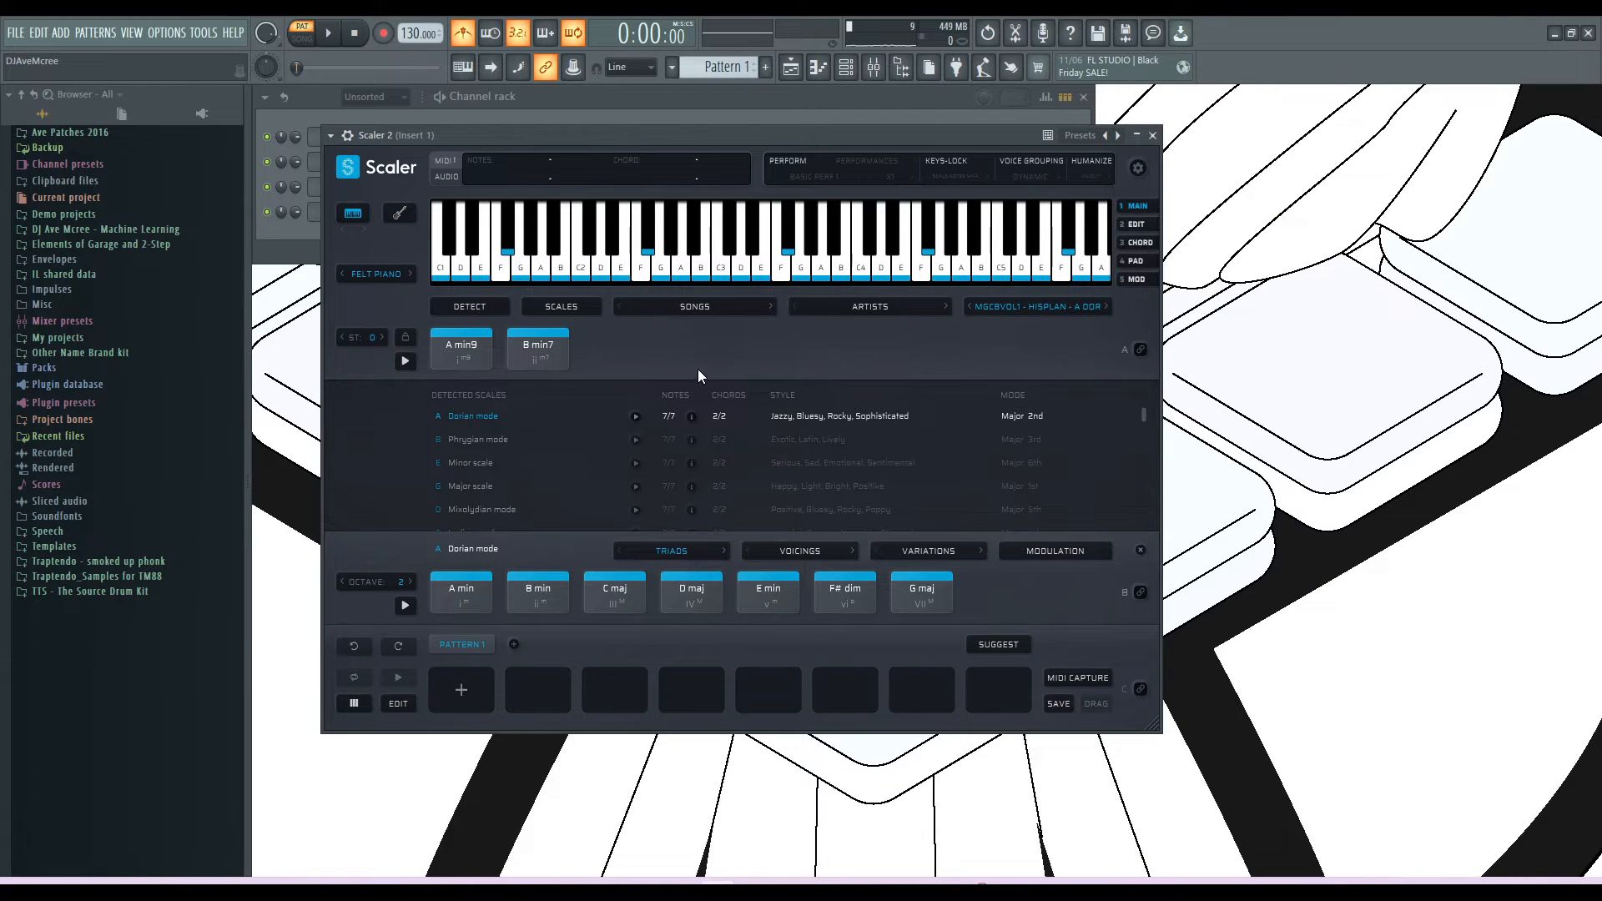
click(1141, 350)
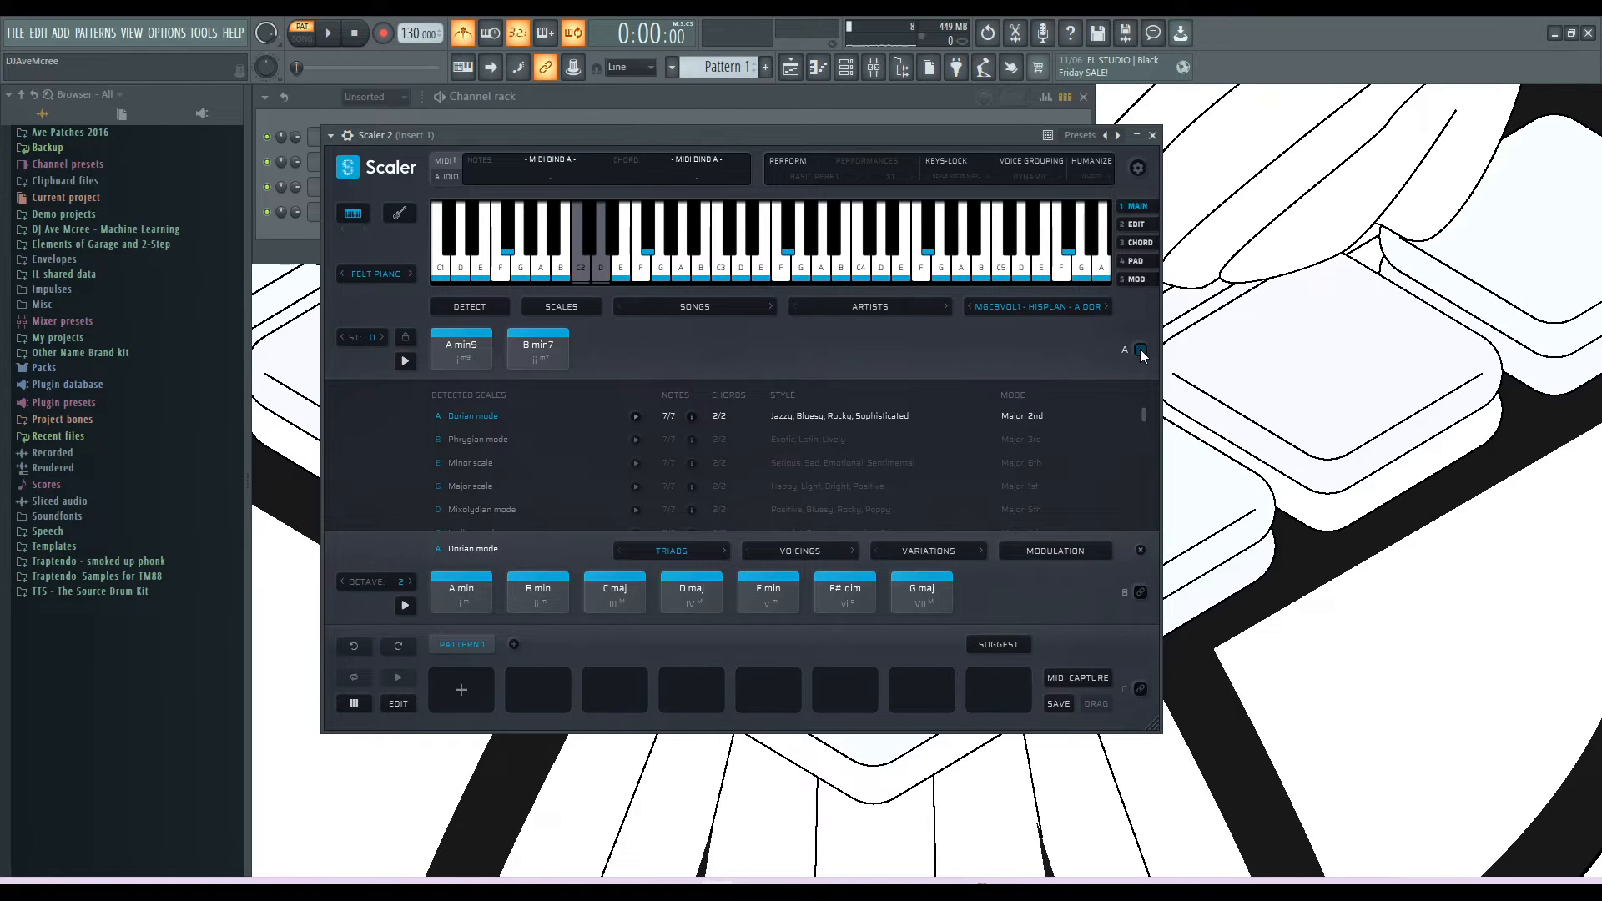
click(538, 347)
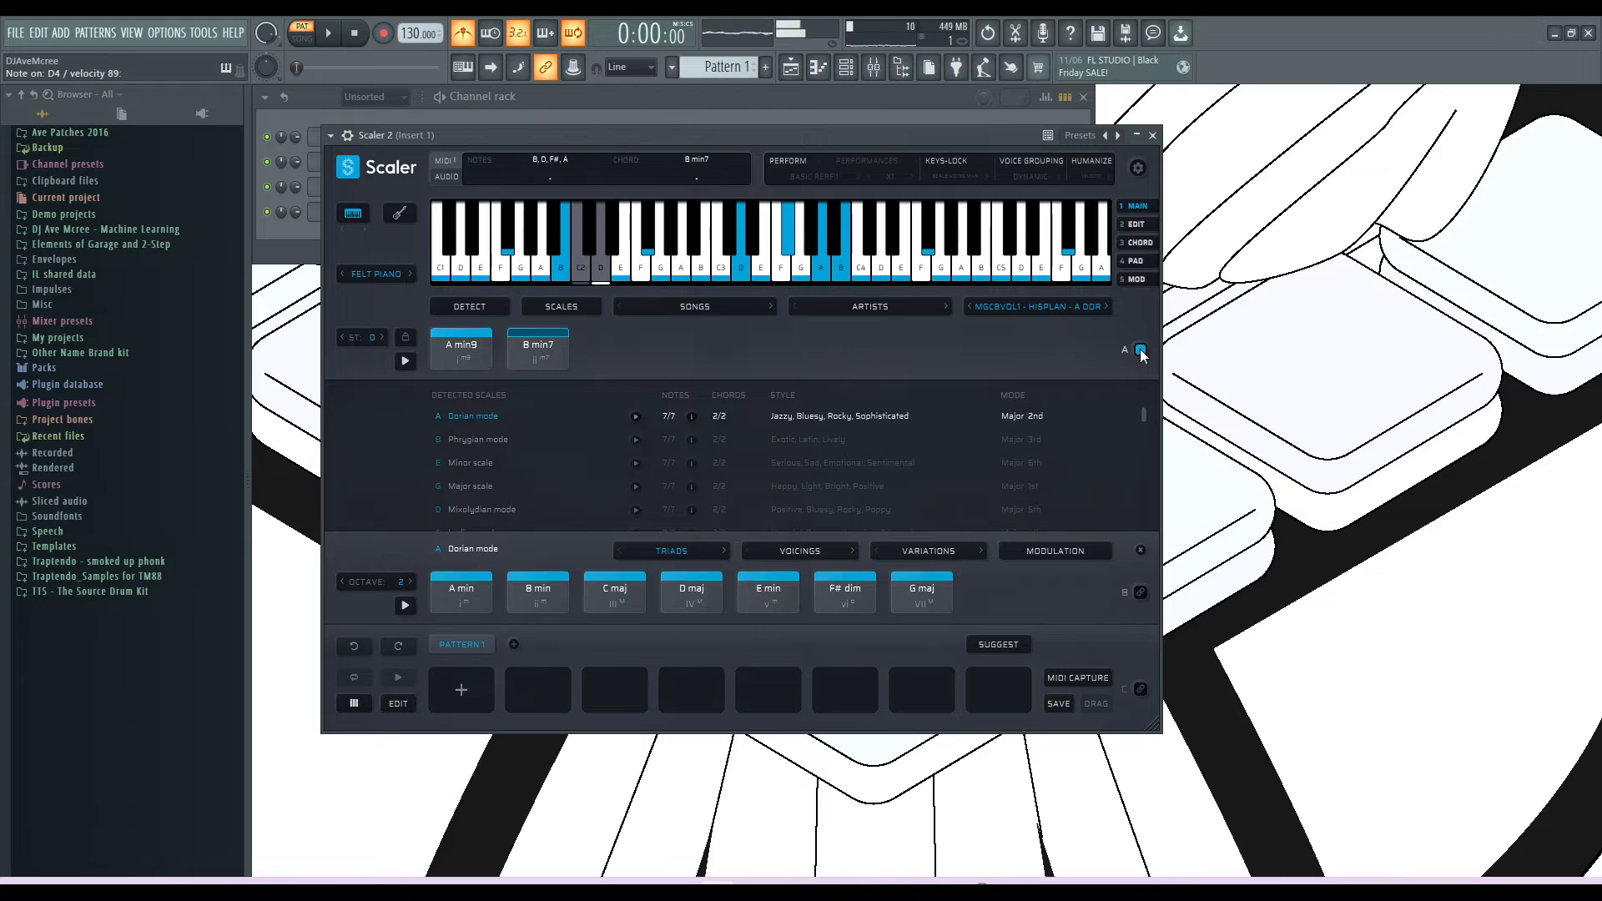
click(461, 349)
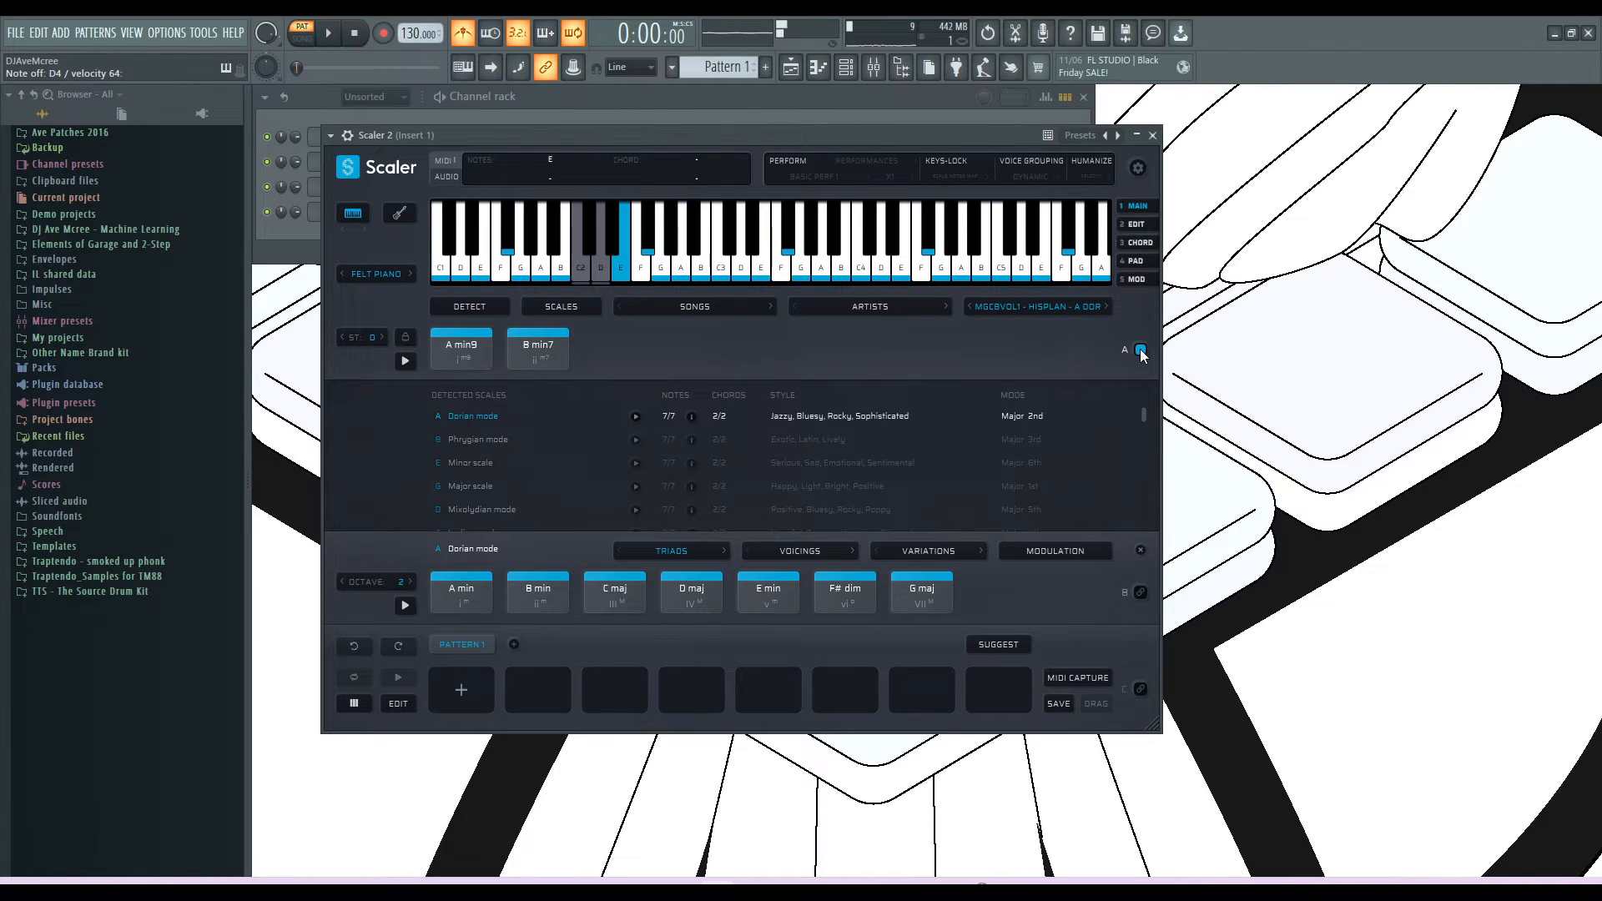
click(537, 347)
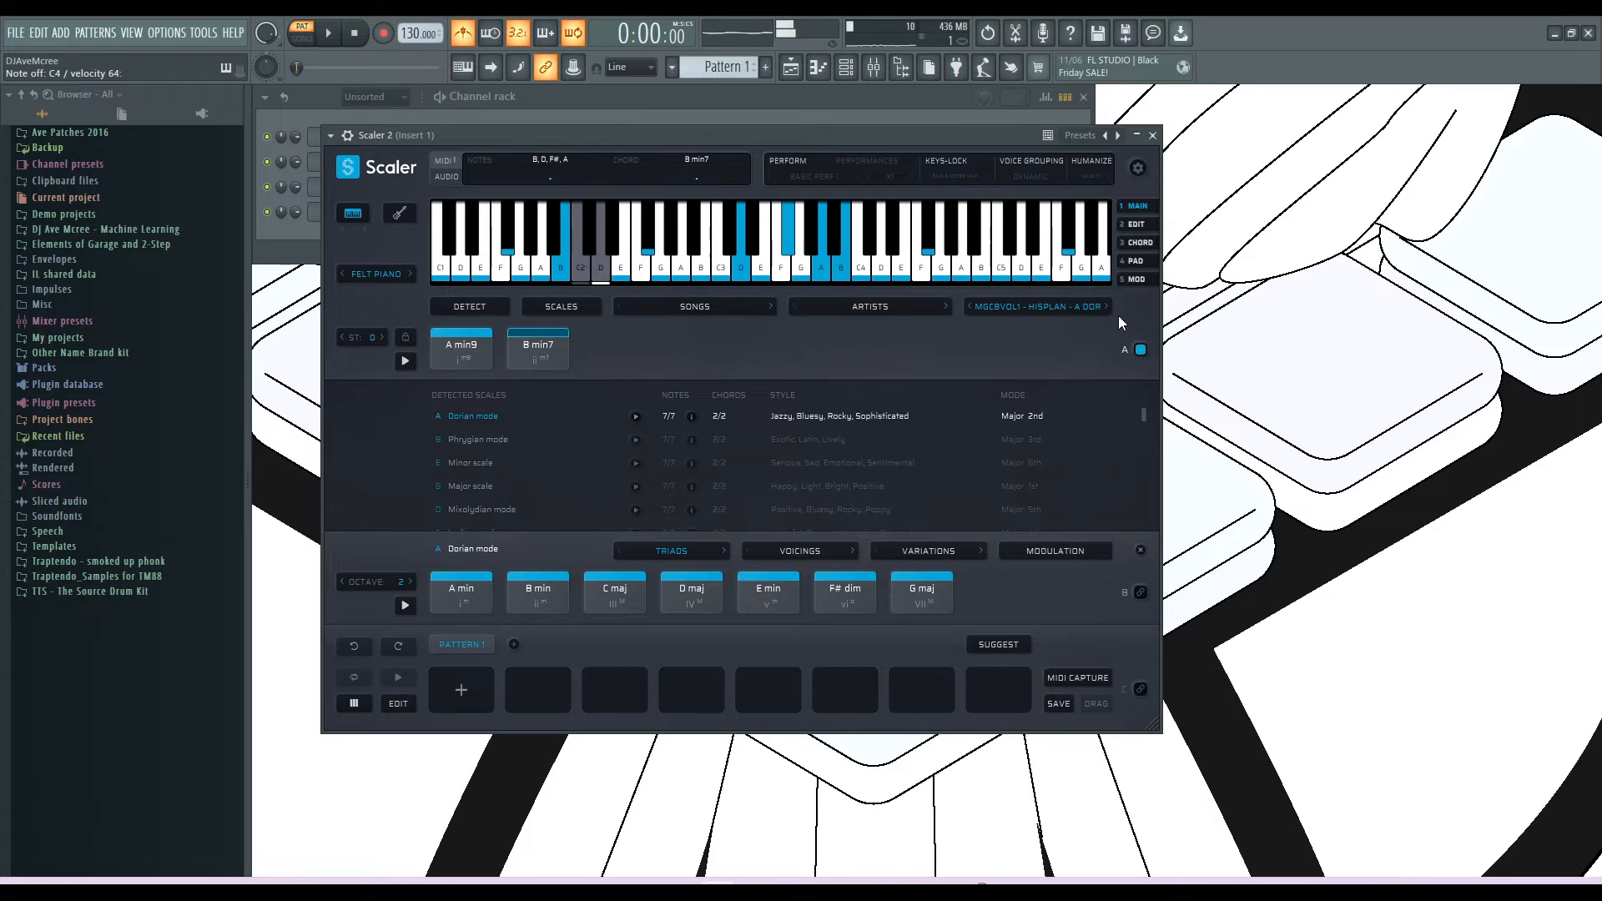
click(1106, 306)
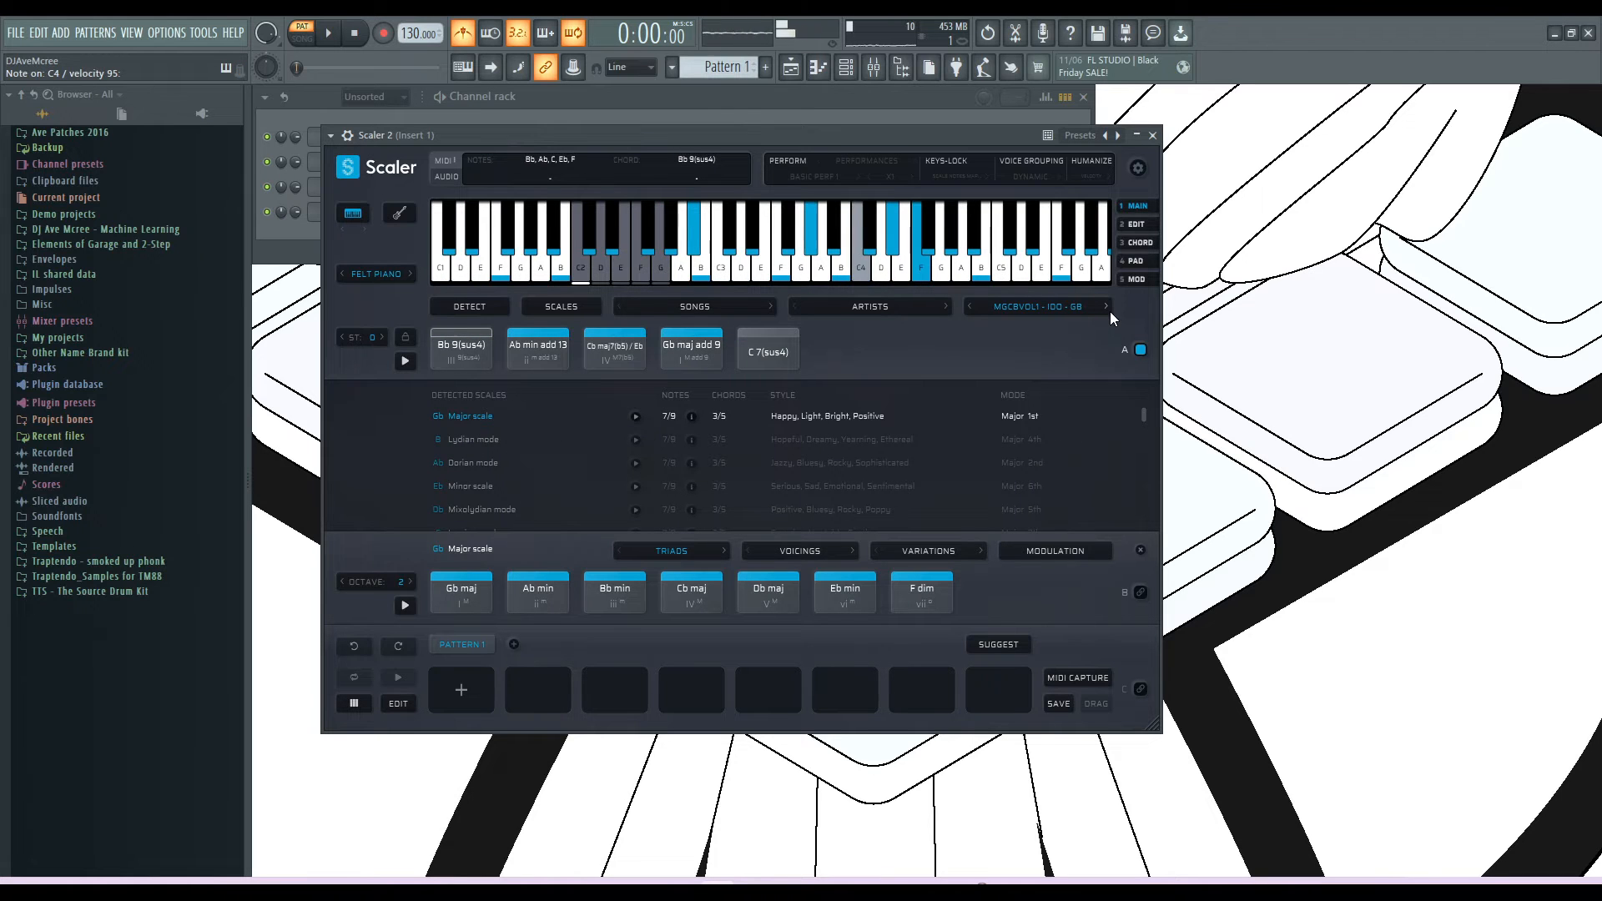
click(690, 347)
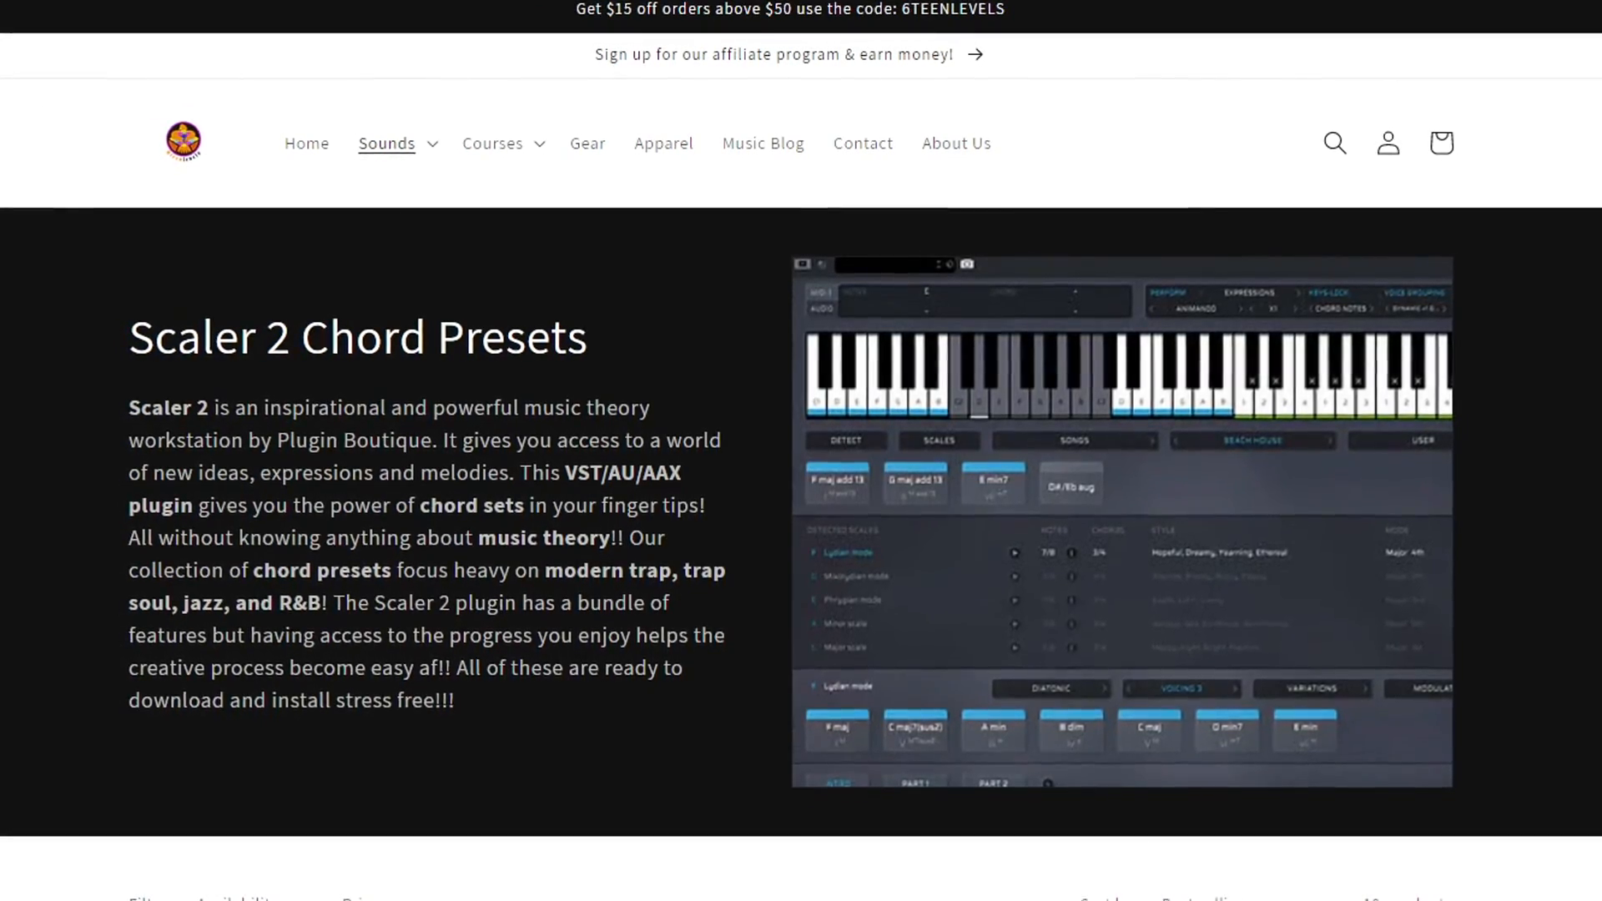
- Scroll the Scaler 2 Chord Presets page to see Chord Book Vol.1–10 at $20 each
scroll(down, 3)
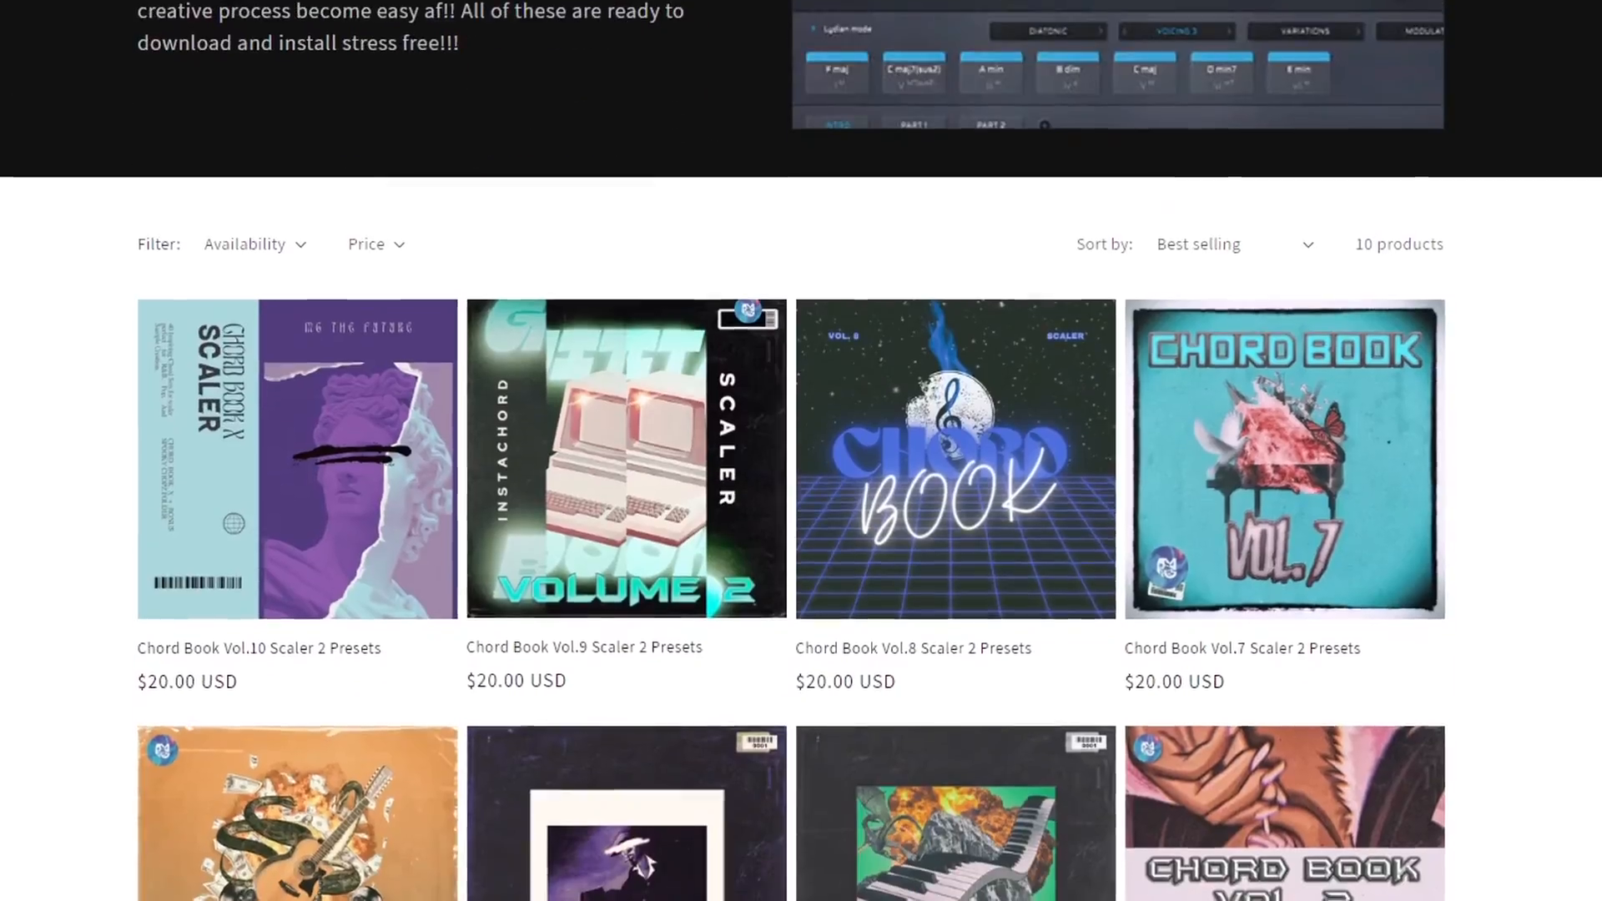
scroll(down, 3)
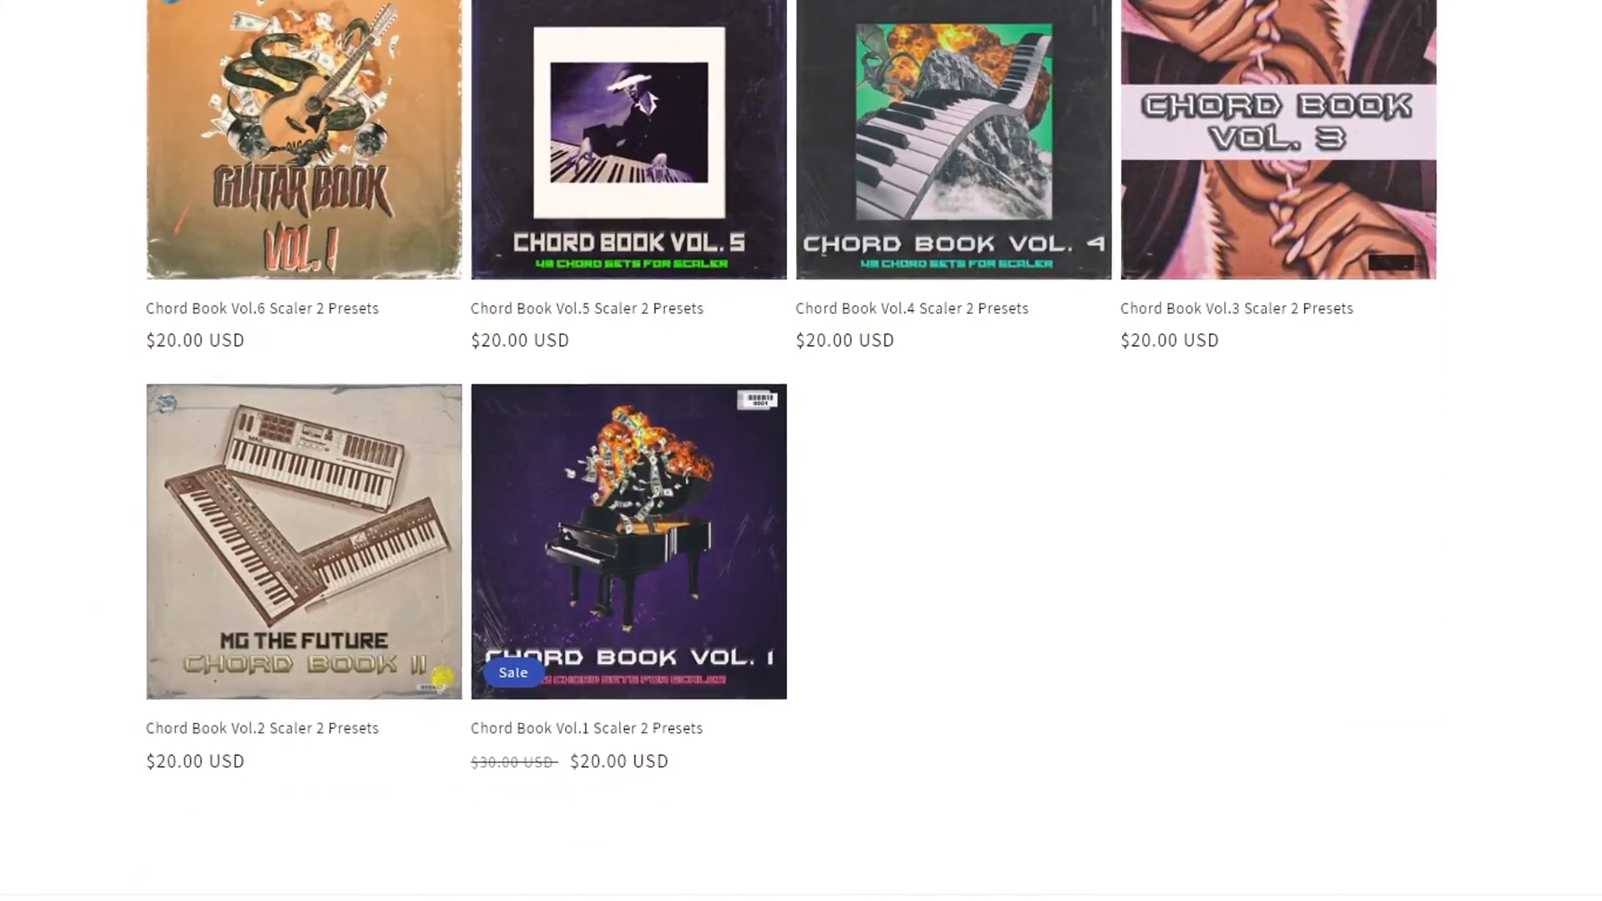
scroll(up, 3)
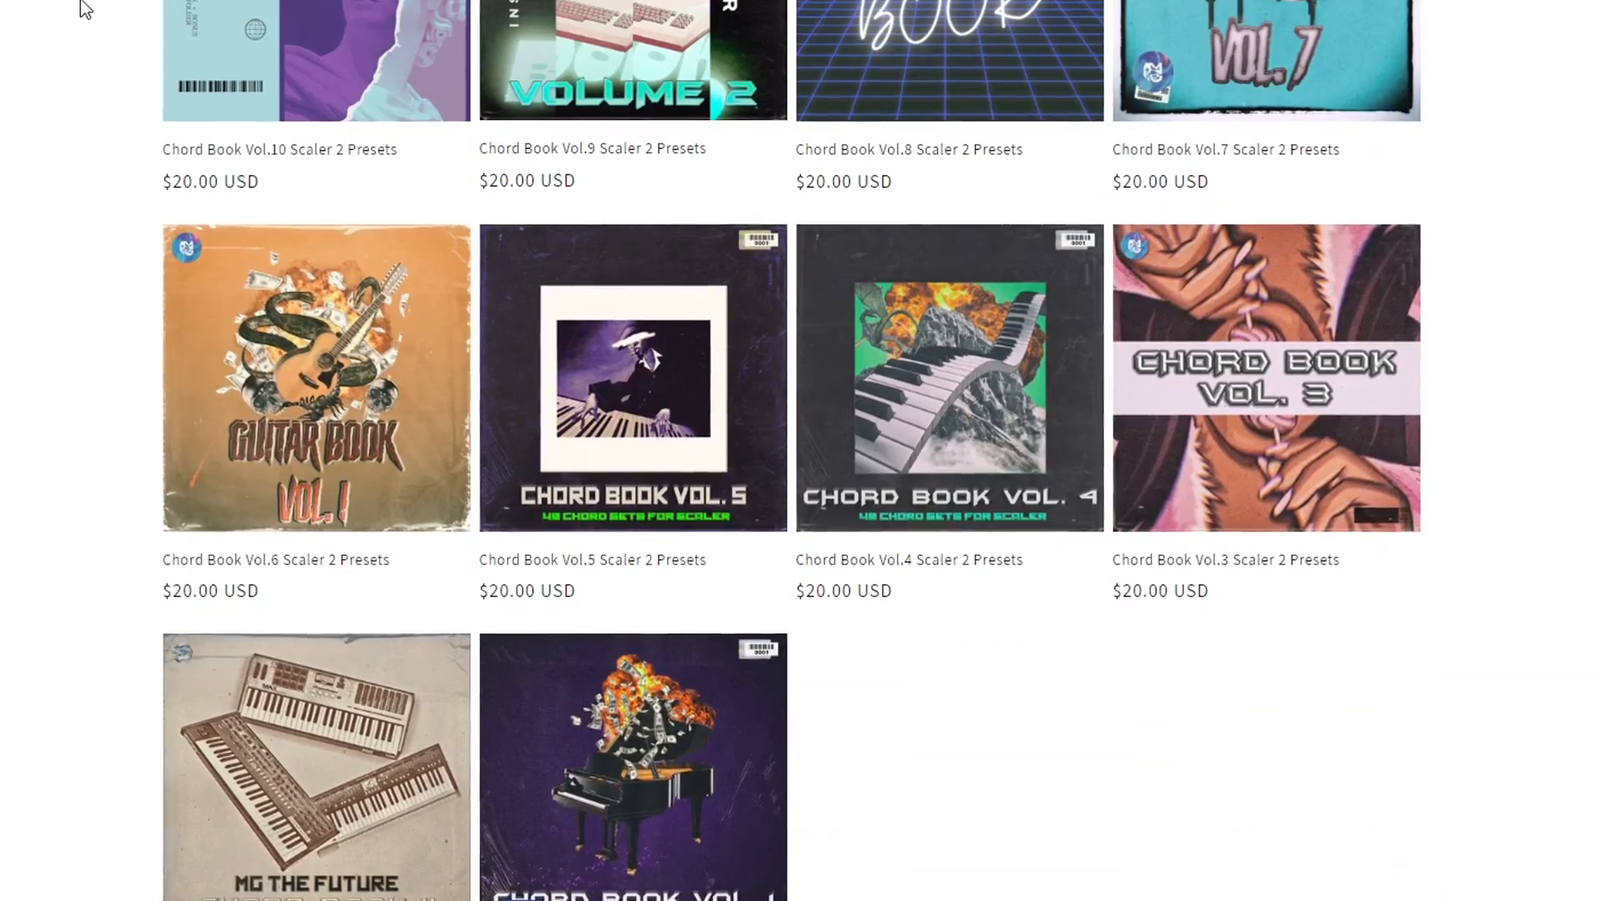
scroll(down, 3)
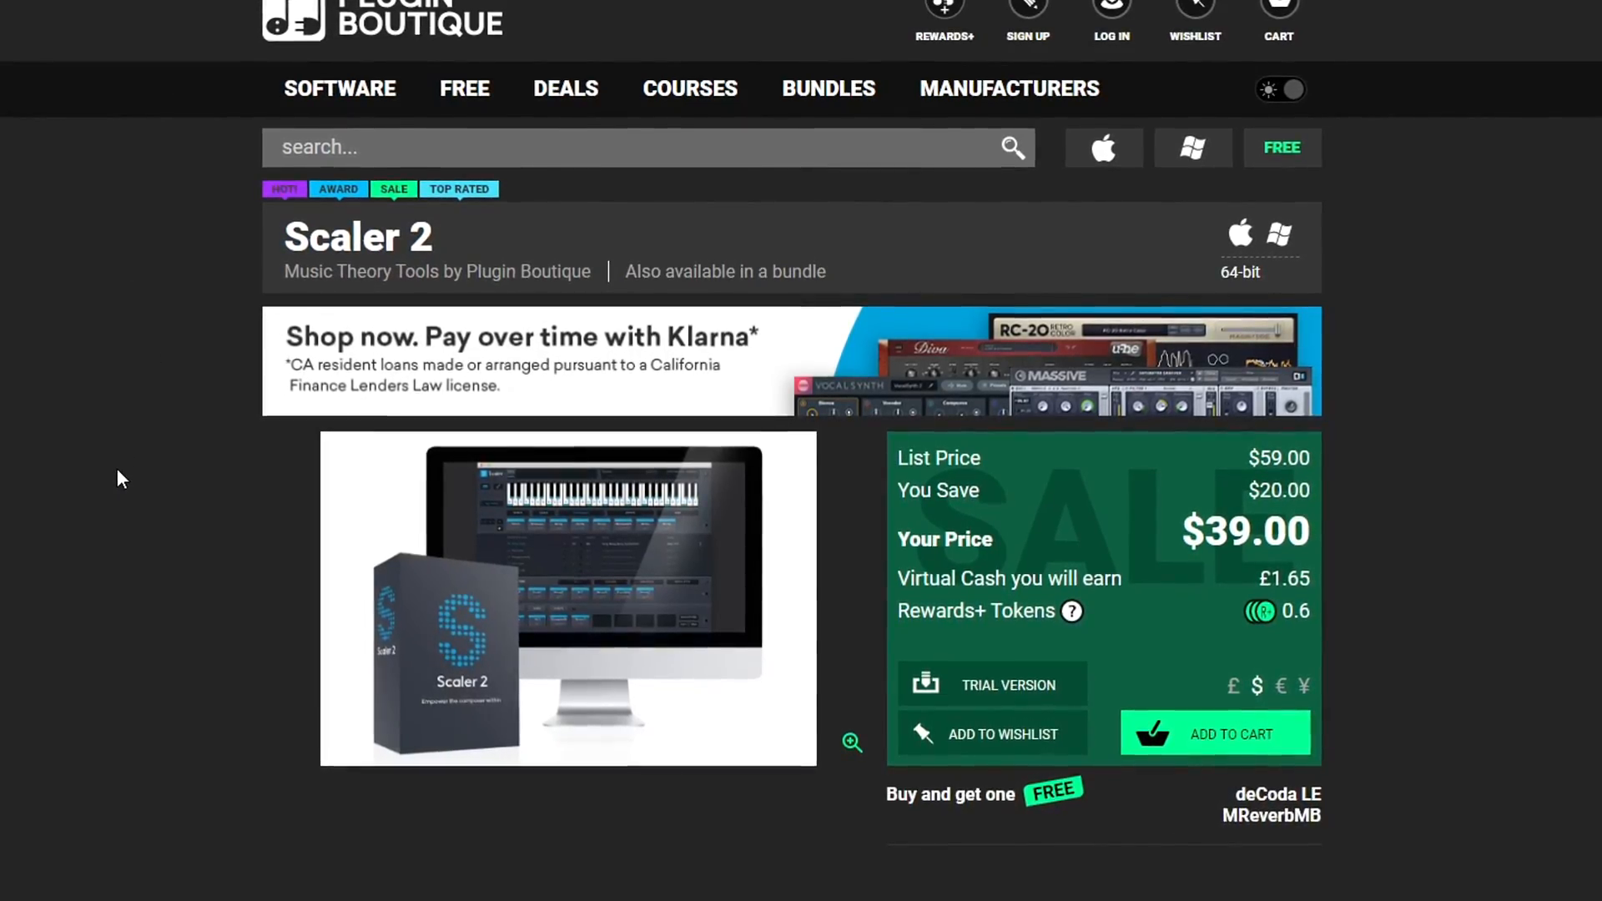
- Scroll Plugin Boutique's Scaler 2 page to review its $39 sale price, down from $59
scroll(down, 3)
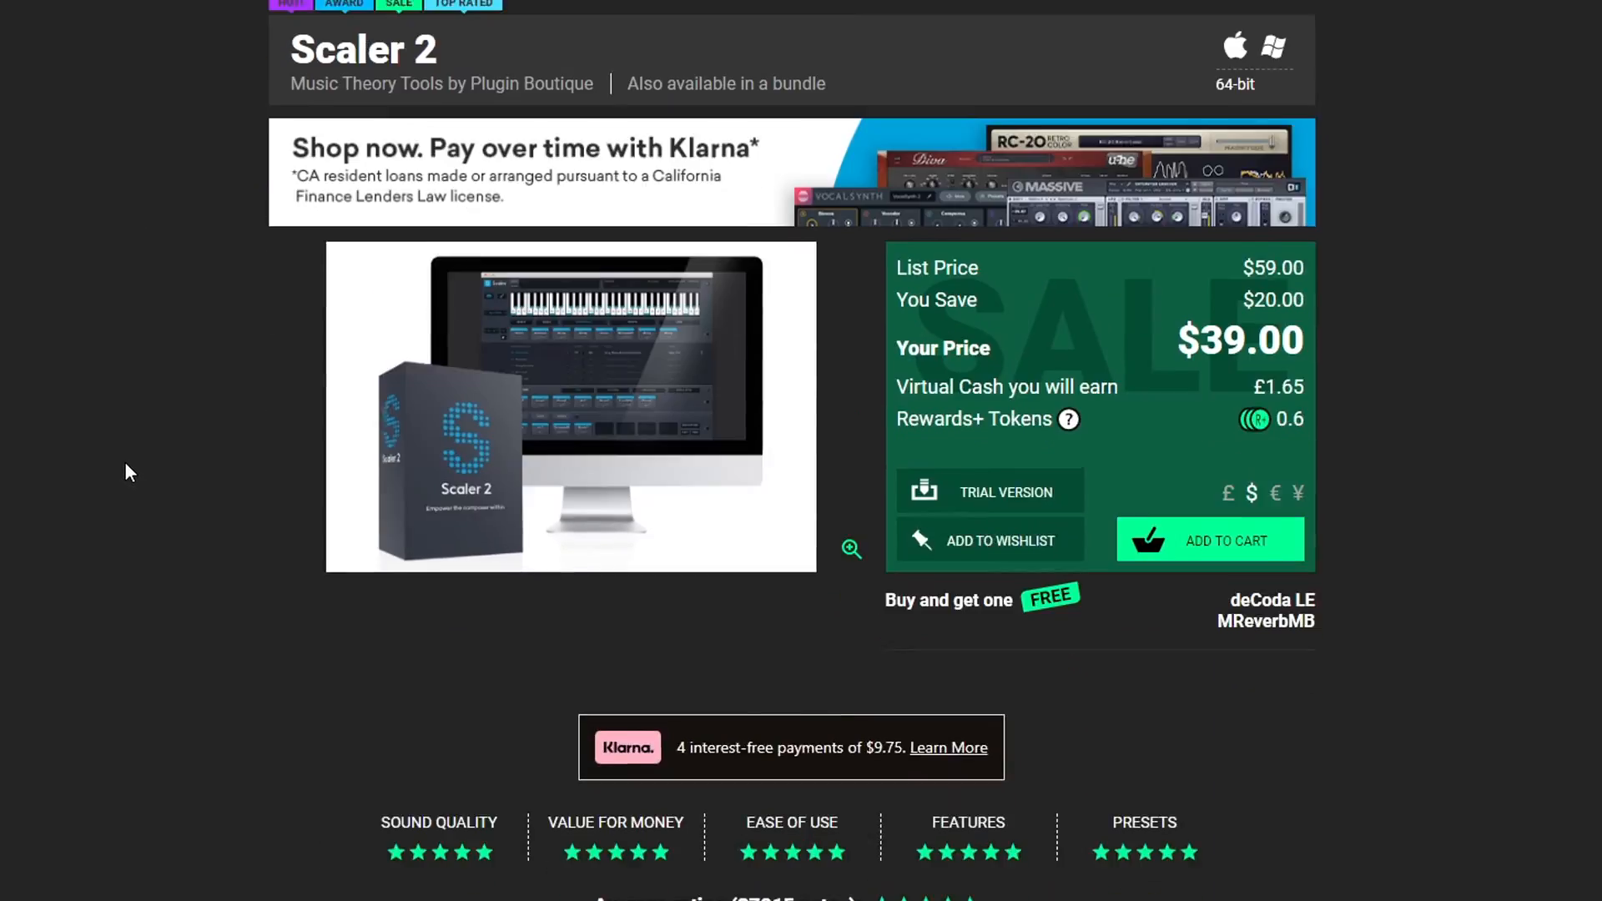
scroll(up, 3)
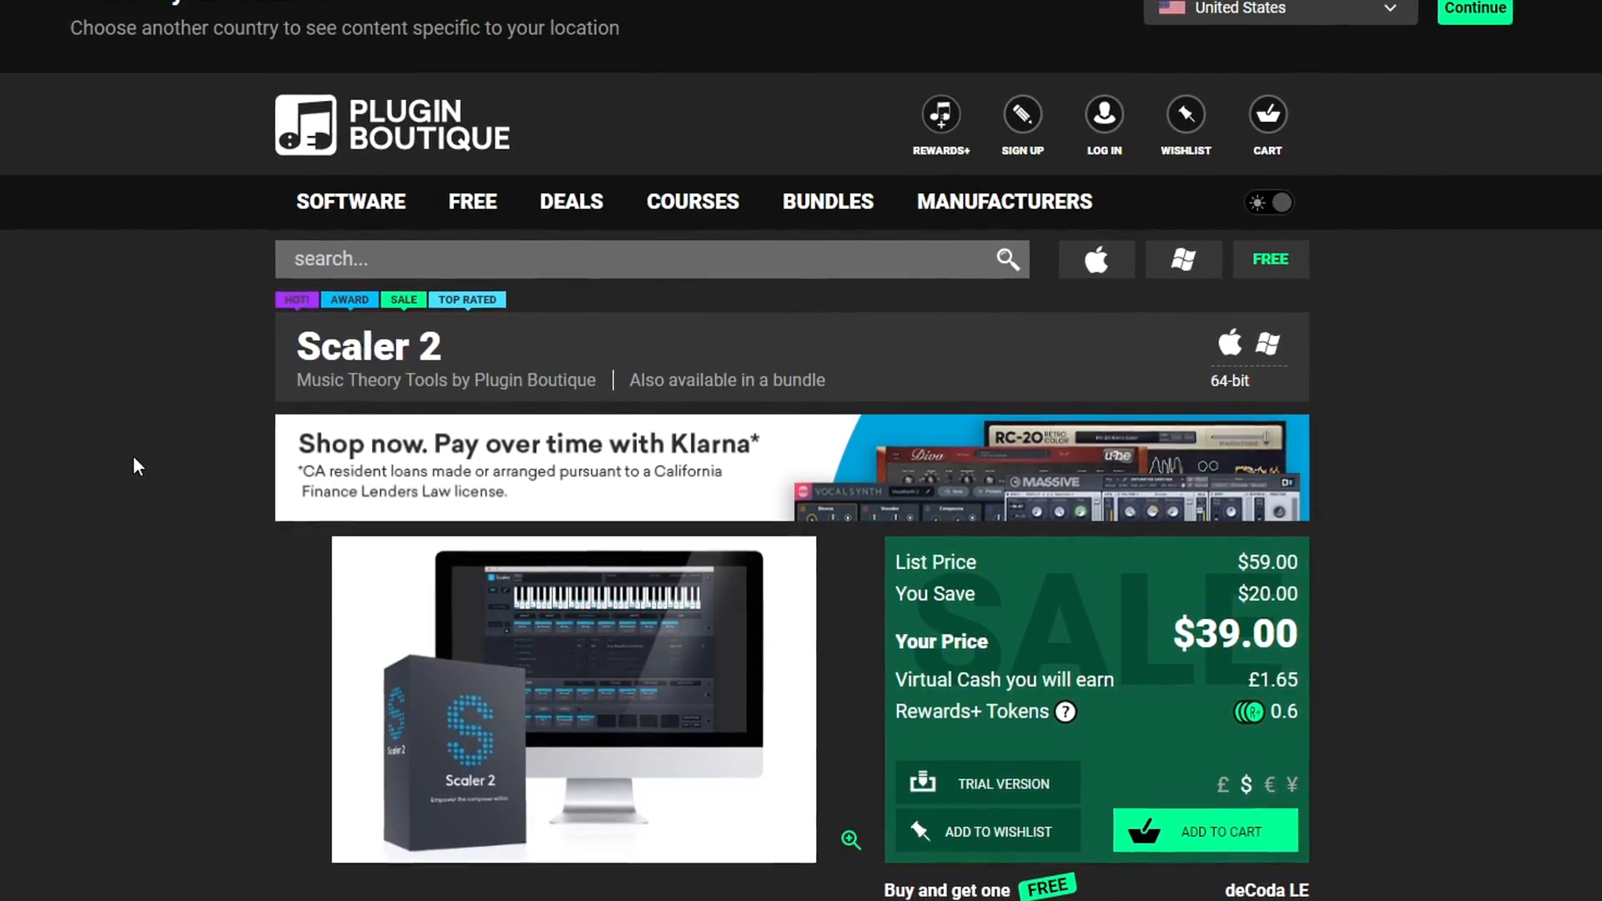
scroll(down, 3)
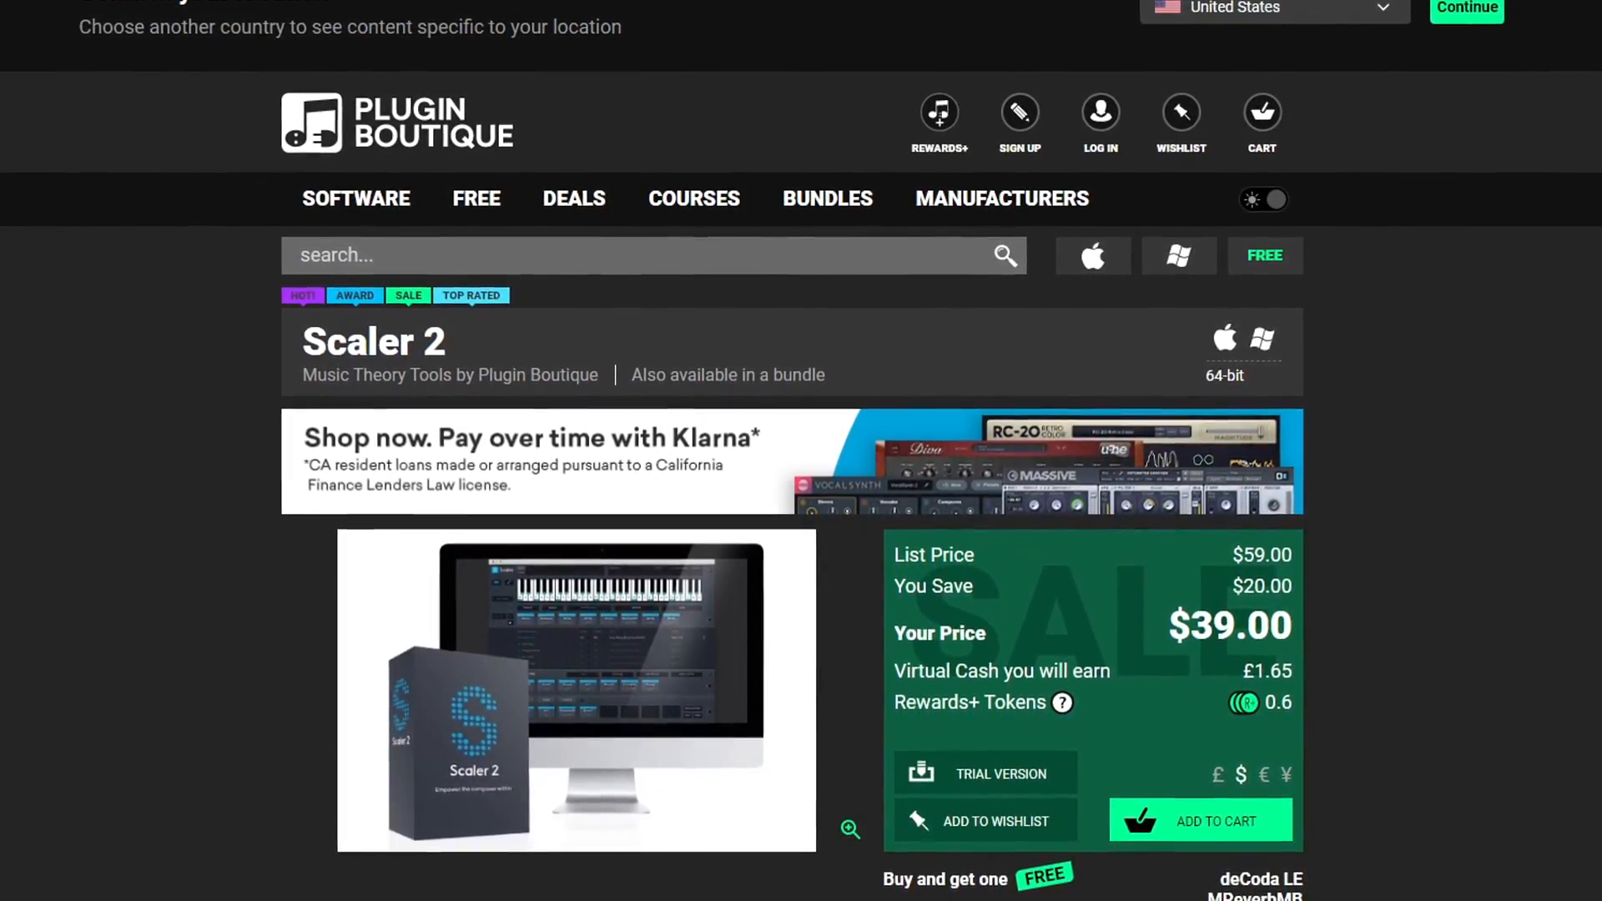